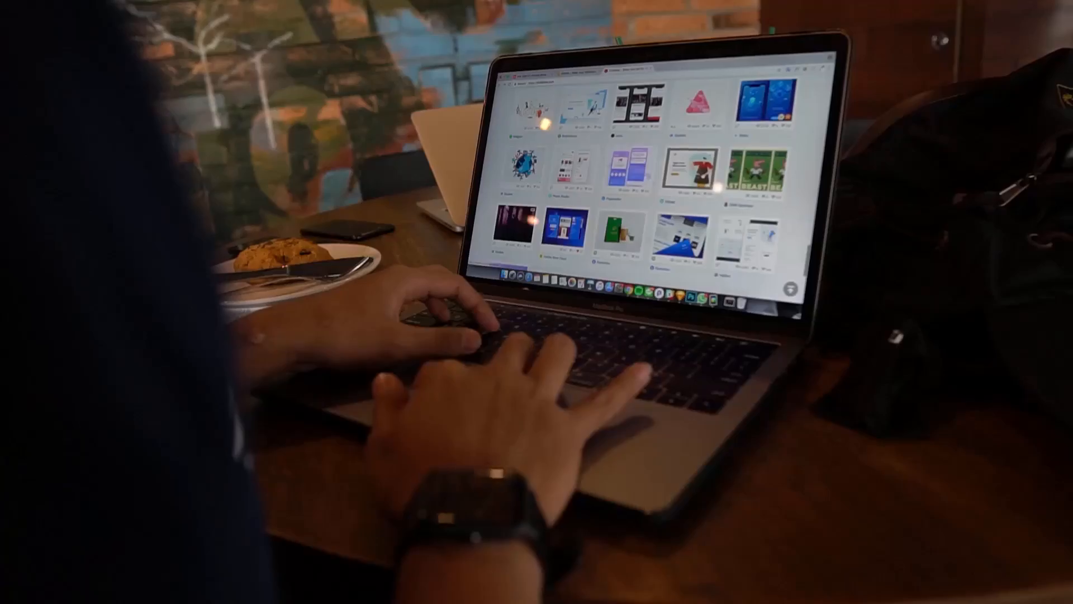
# Launch Brave from the taskbar and load mendeley.com from the address bar.
pyautogui.scroll(-3)
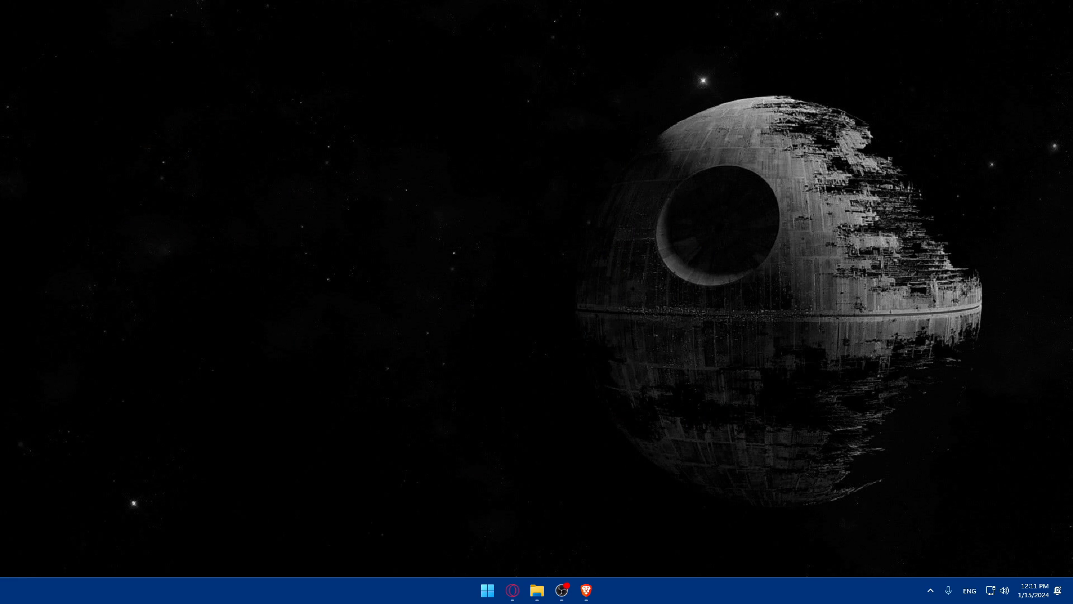
pyautogui.moveTo(498, 332)
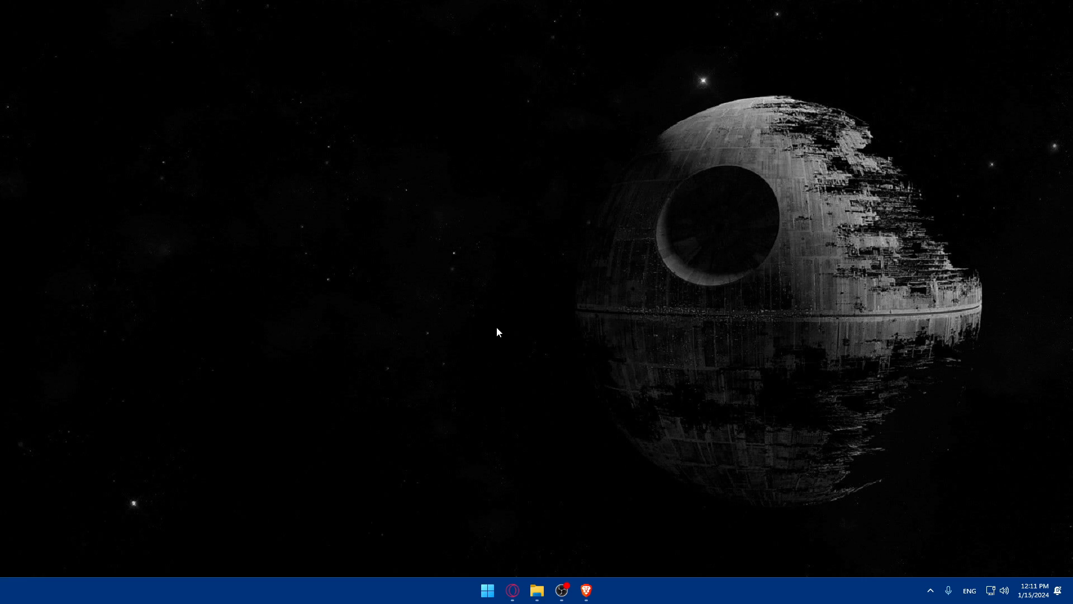
pyautogui.moveTo(529, 350)
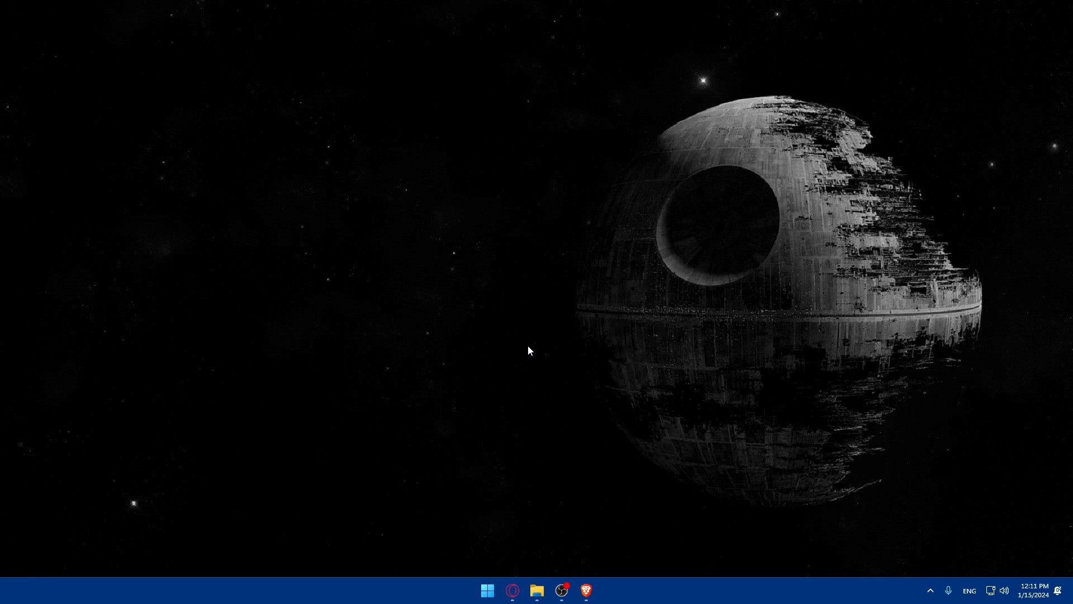
pyautogui.click(585, 590)
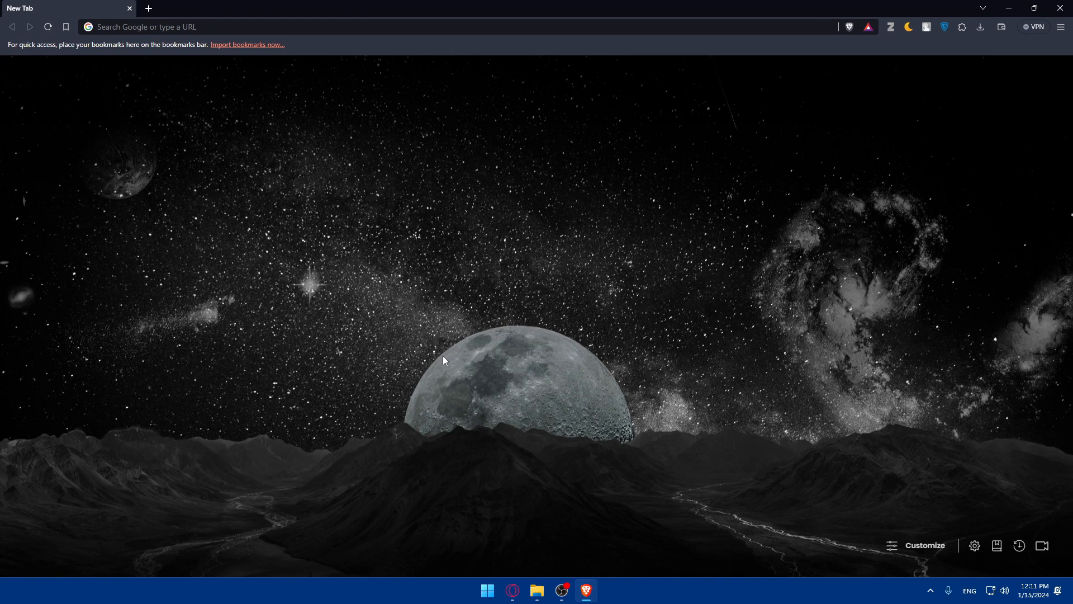
pyautogui.moveTo(483, 333)
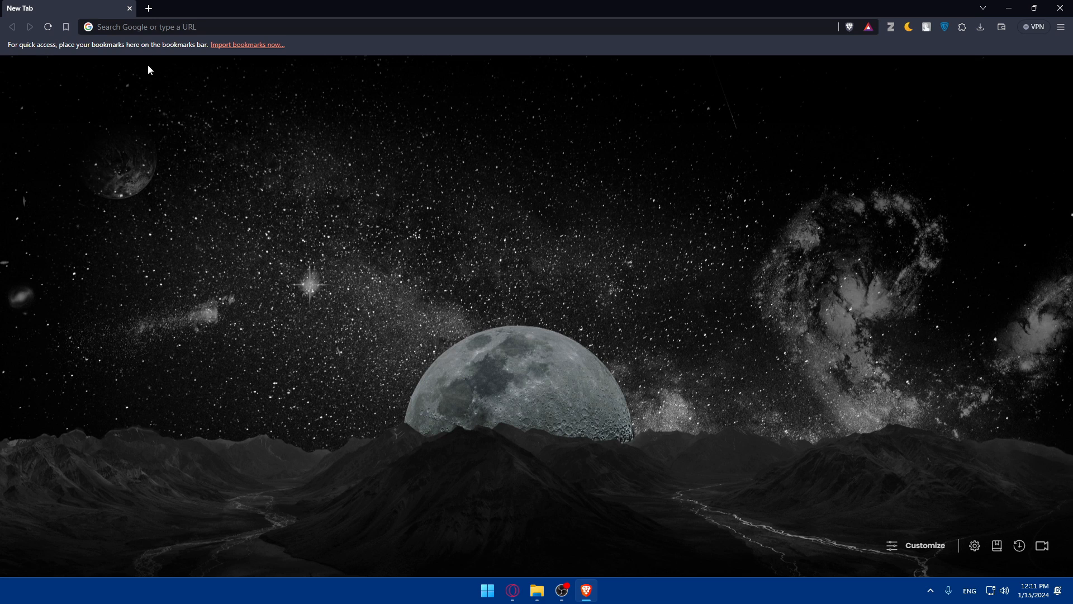
pyautogui.write('men')
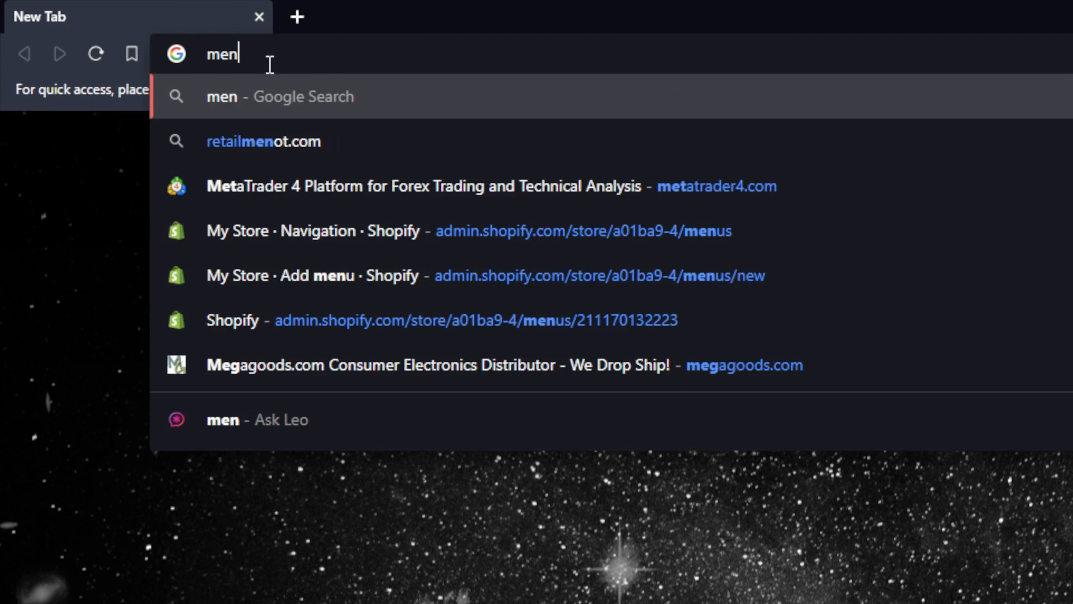
pyautogui.press('Enter')
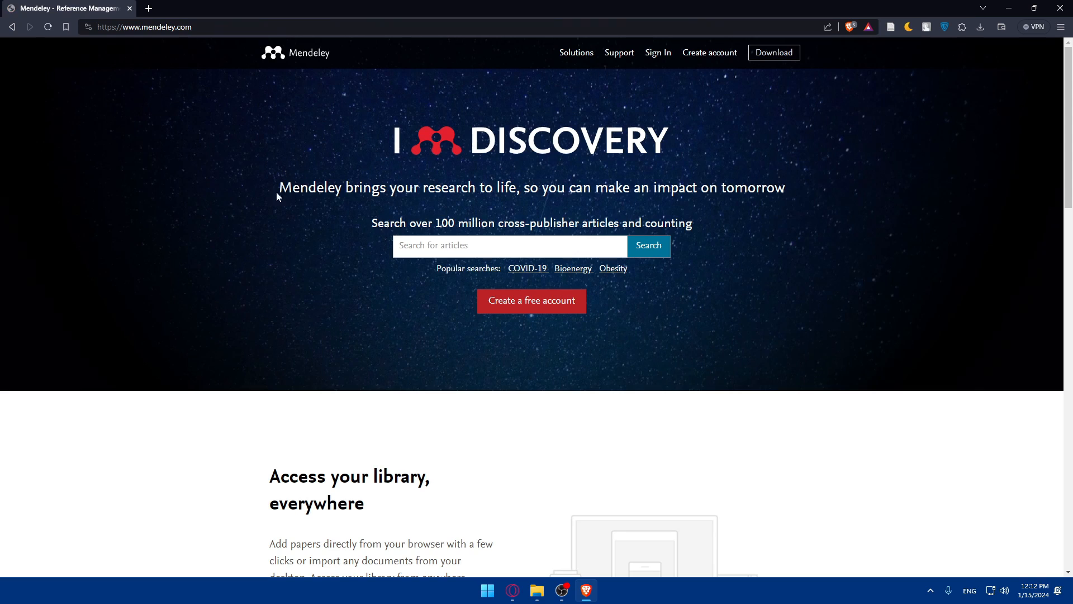
pyautogui.moveTo(774, 53)
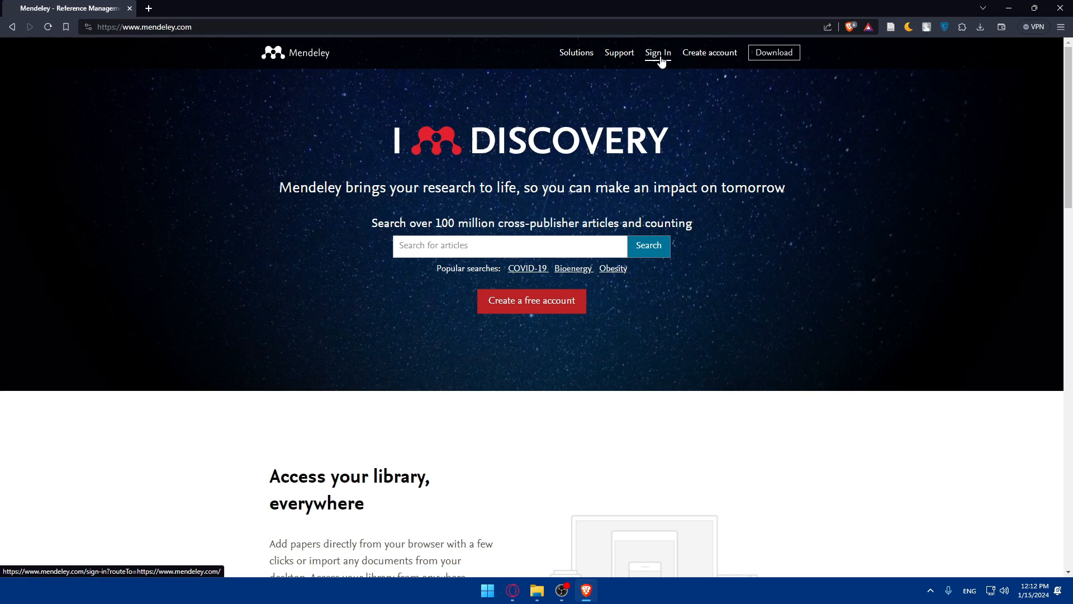
pyautogui.moveTo(709, 53)
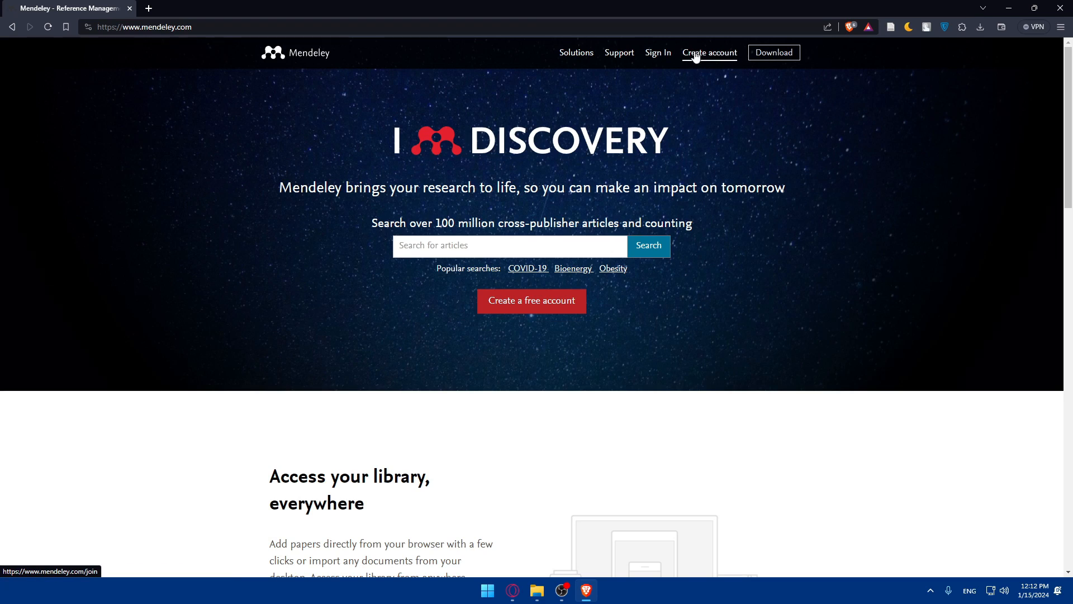
# Download the Mendeley Reference Manager Windows installer to Downloads and check its progress.
pyautogui.click(773, 52)
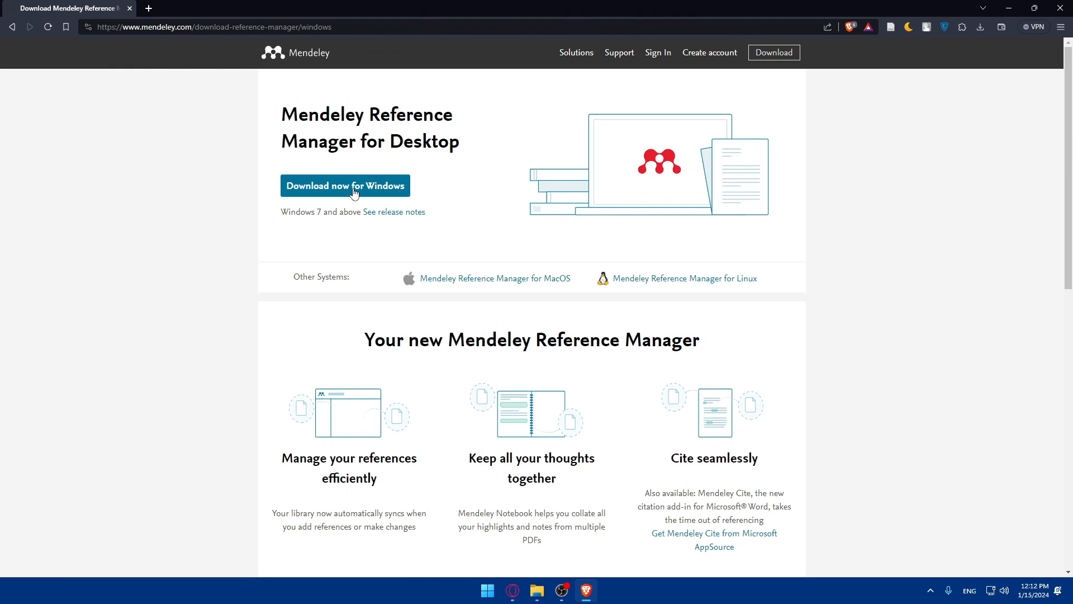
pyautogui.click(345, 186)
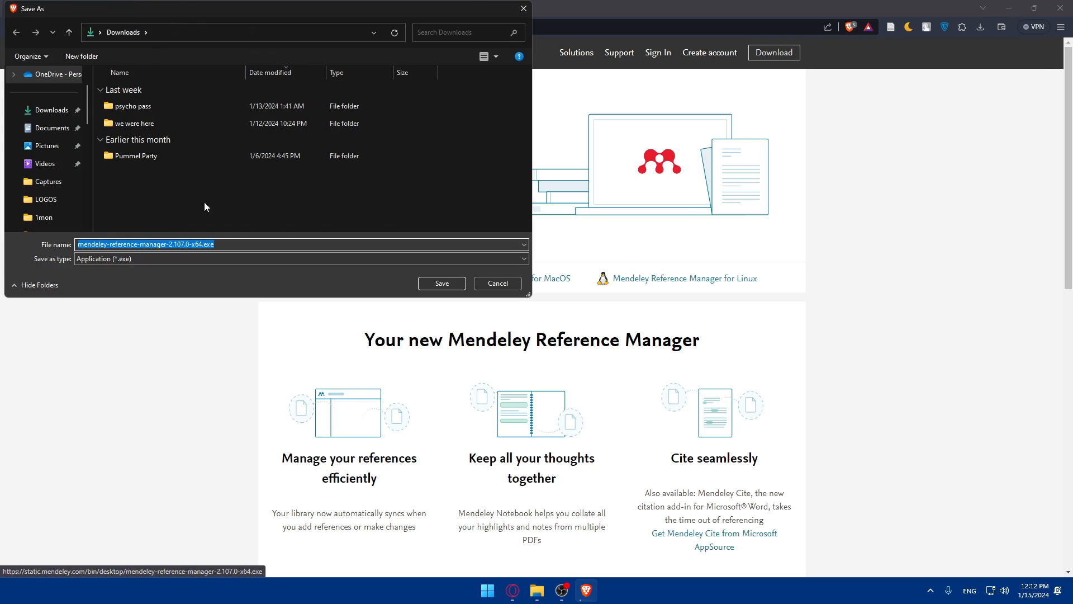
pyautogui.click(497, 282)
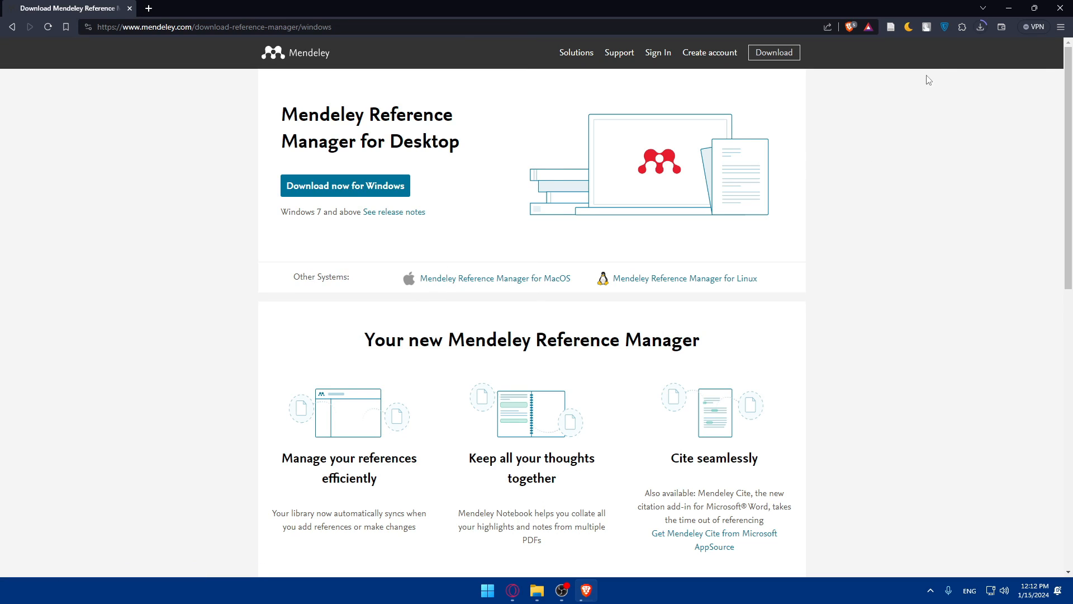
pyautogui.click(980, 27)
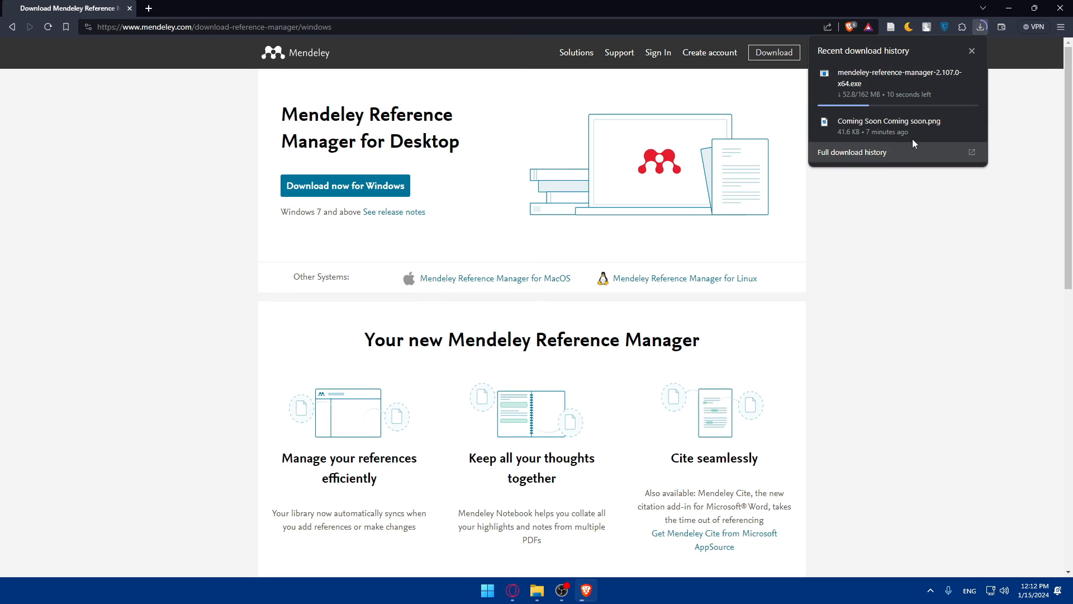
pyautogui.click(894, 200)
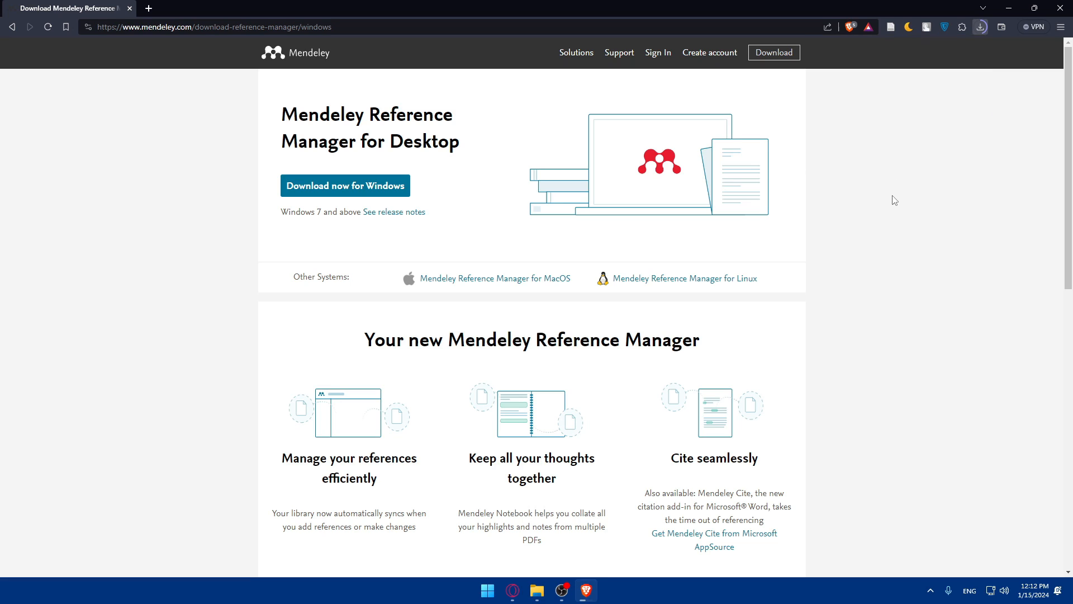
pyautogui.moveTo(902, 171)
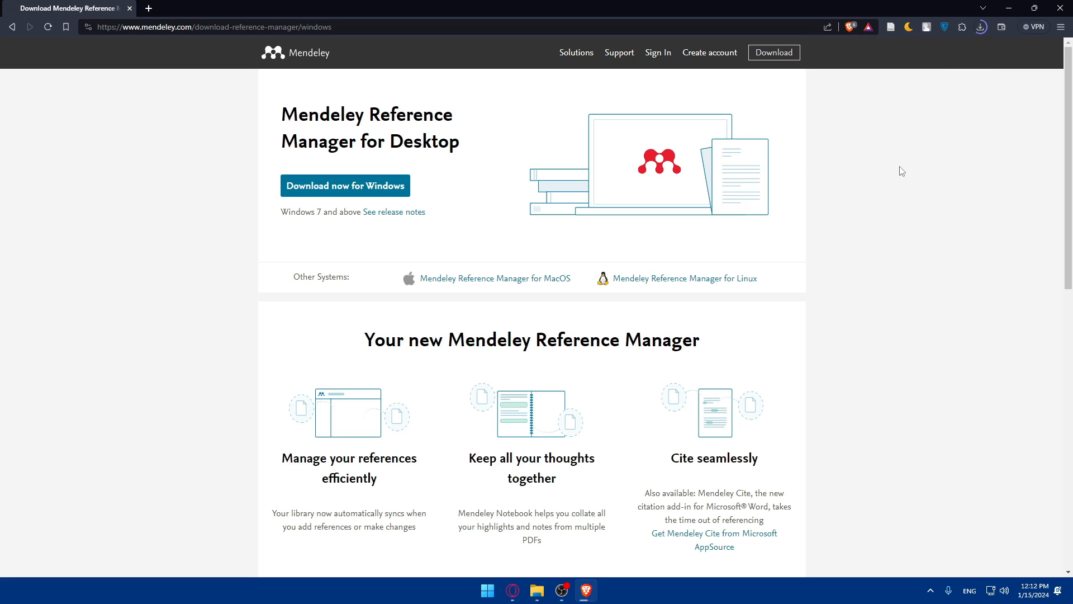
pyautogui.moveTo(394, 285)
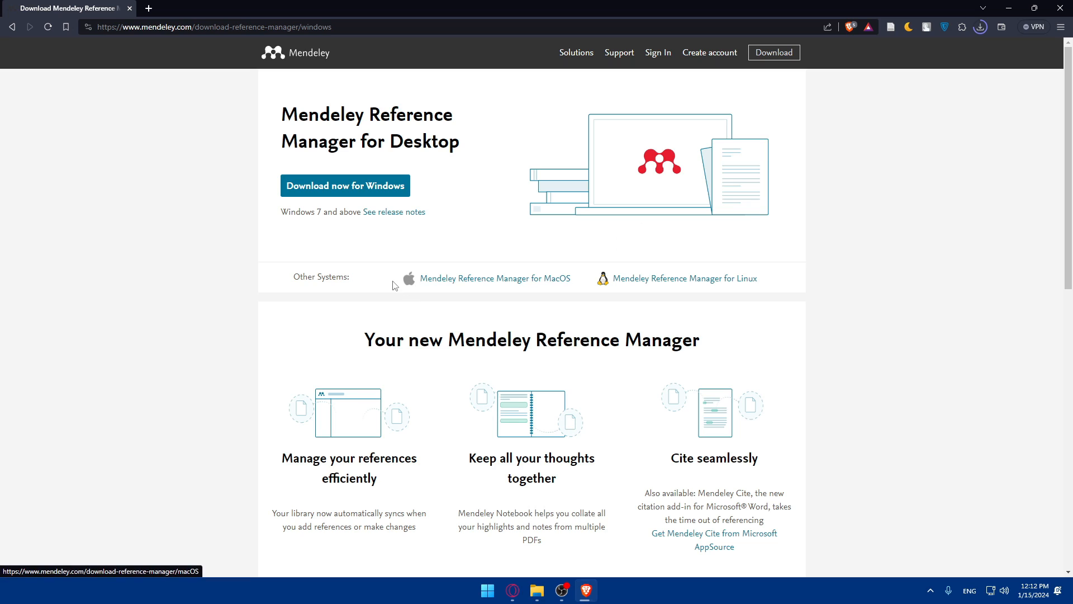
pyautogui.moveTo(566, 277)
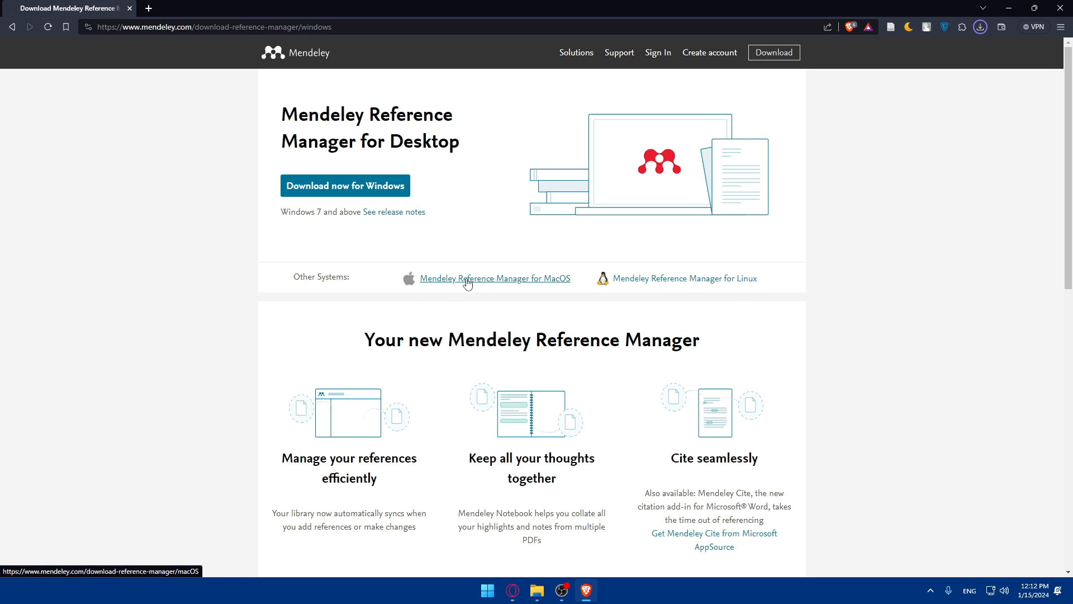
# Browse the macOS and Linux download pages, then confirm the 162 MB installer finished.
pyautogui.click(494, 278)
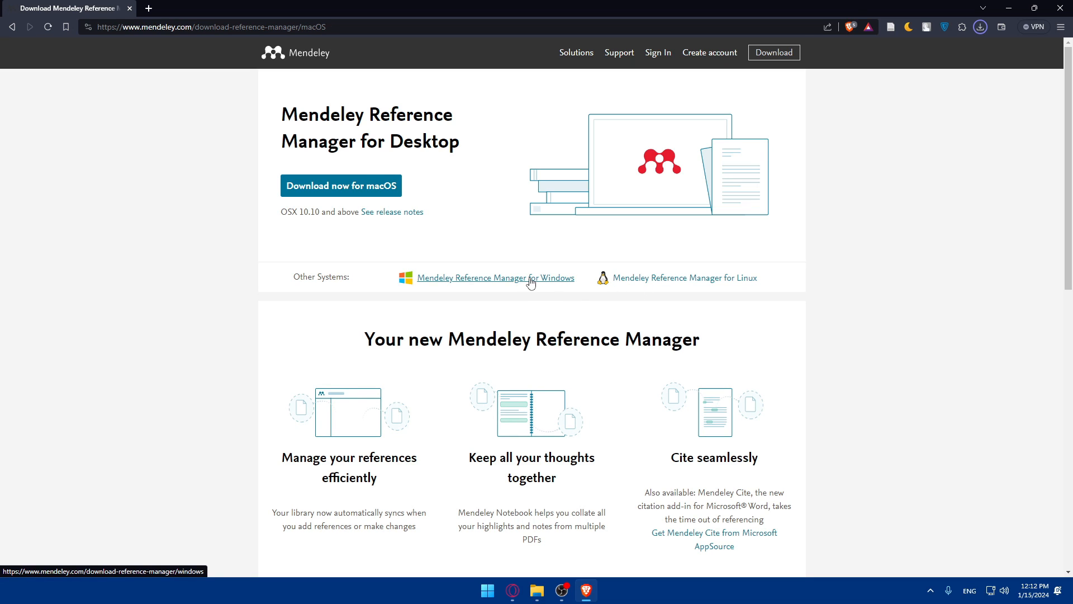
pyautogui.click(685, 277)
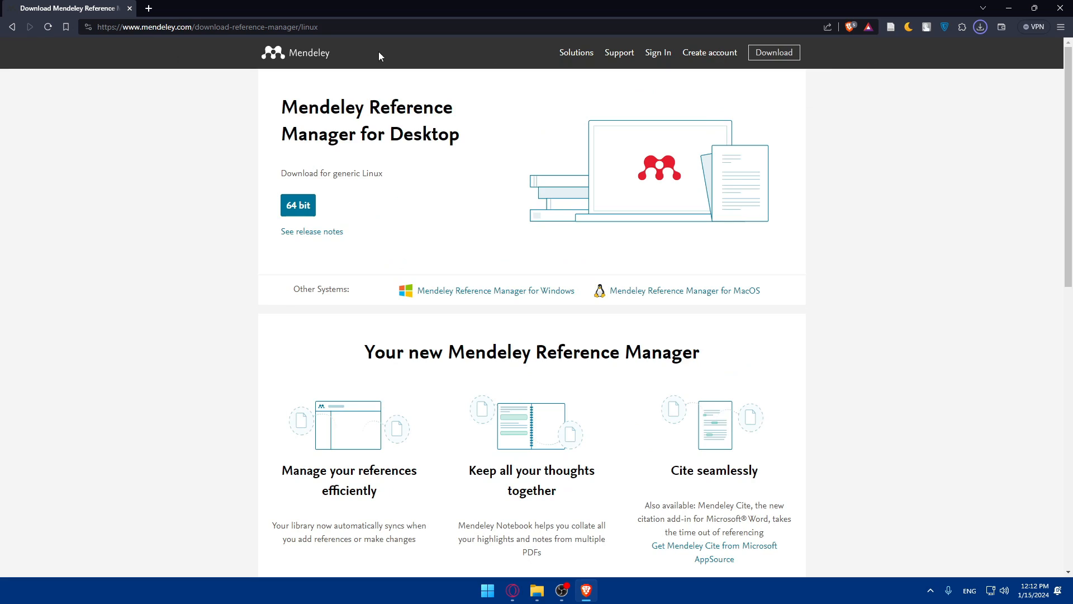
pyautogui.click(980, 26)
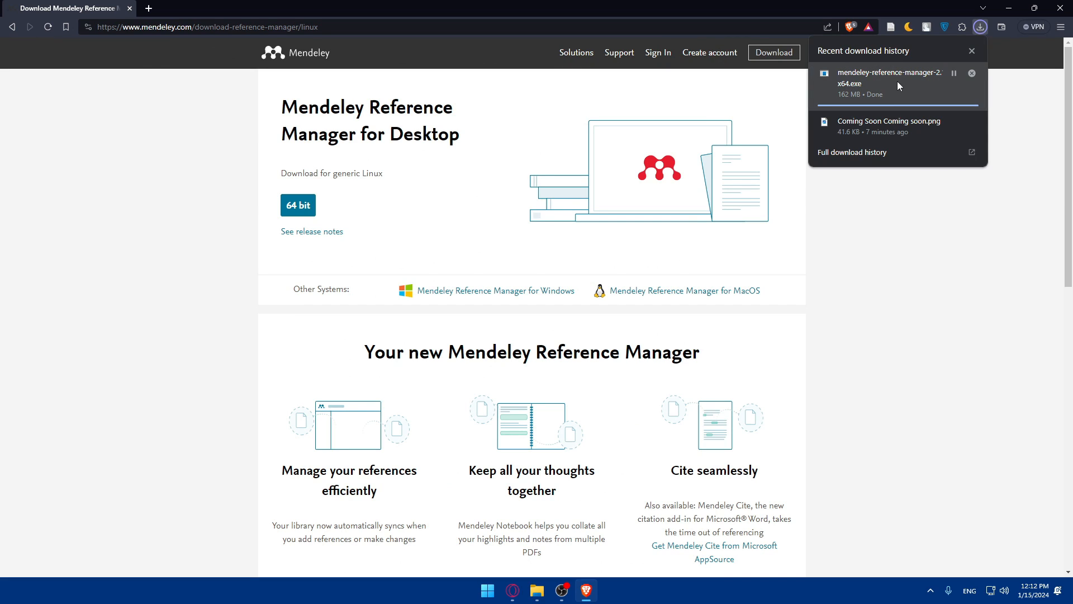
pyautogui.moveTo(891, 128)
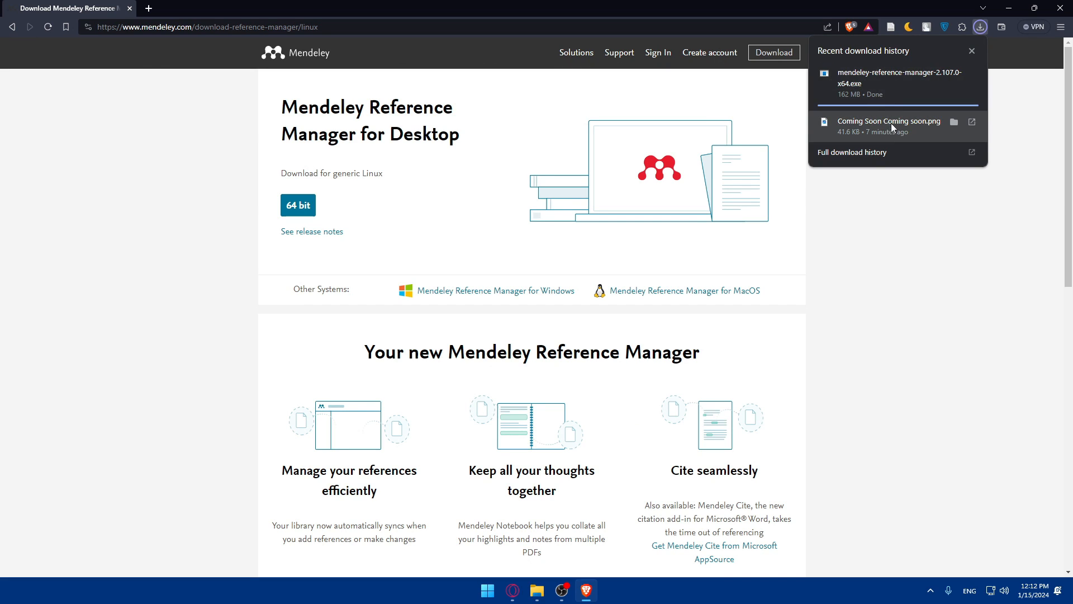
# Run the installer, install 'Only for me', and finish setup launching Mendeley Reference Manager.
pyautogui.click(980, 27)
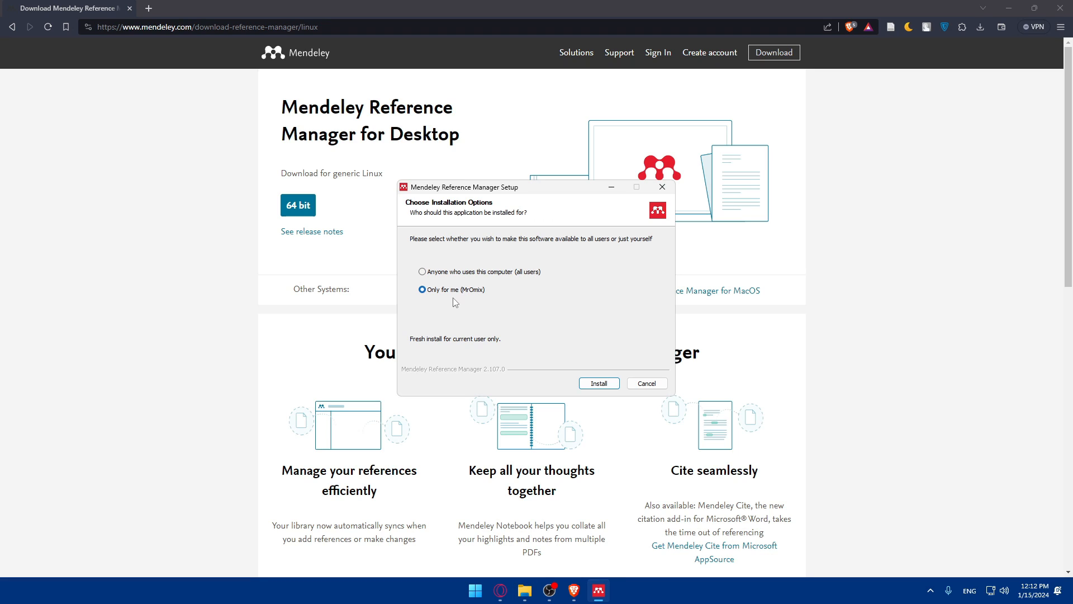
pyautogui.click(598, 383)
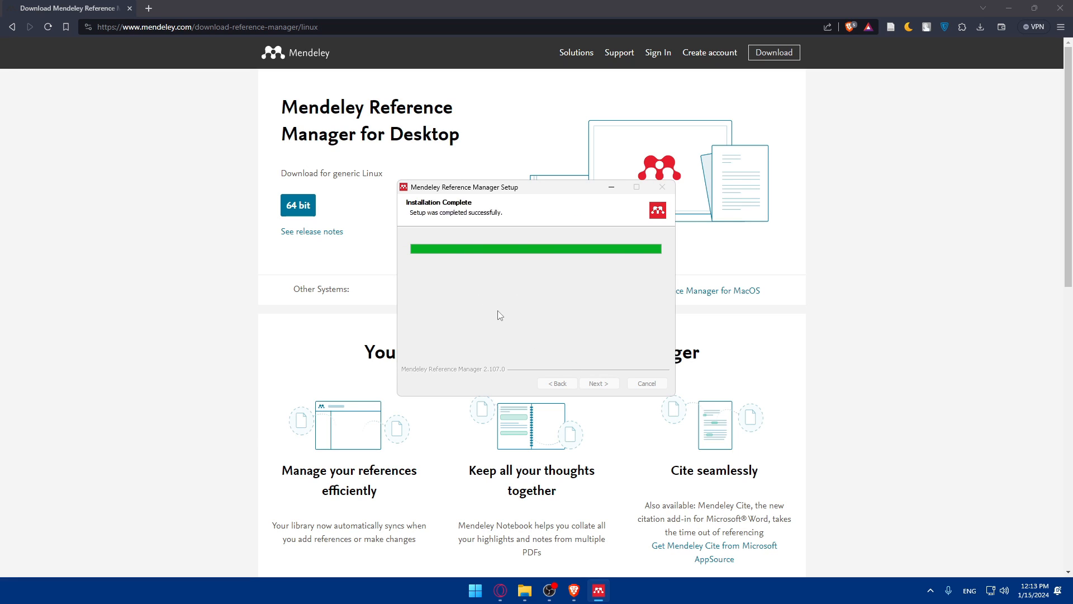
pyautogui.click(597, 384)
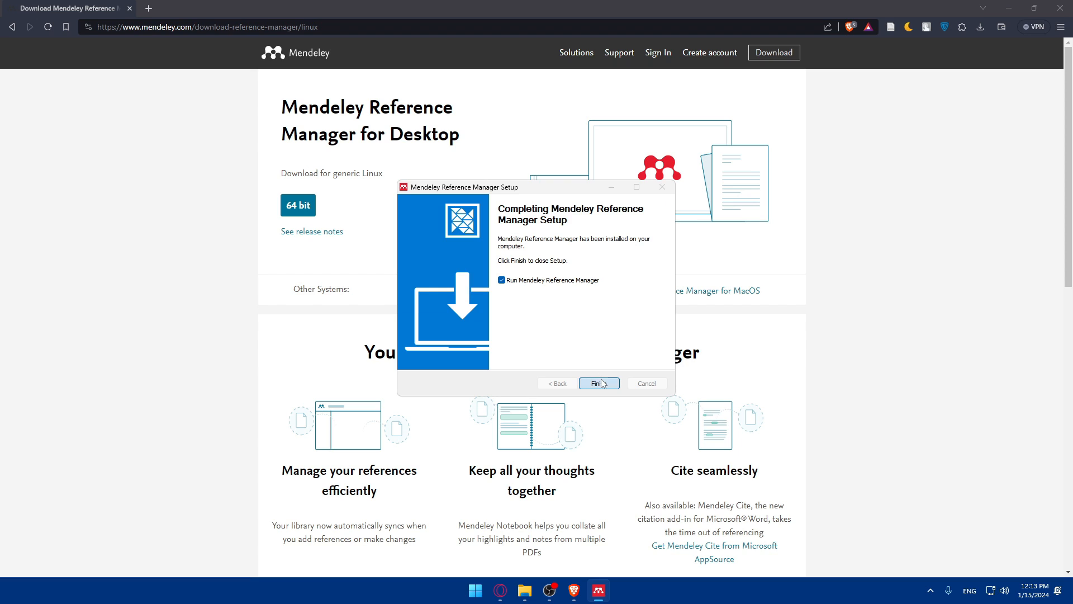
pyautogui.click(598, 382)
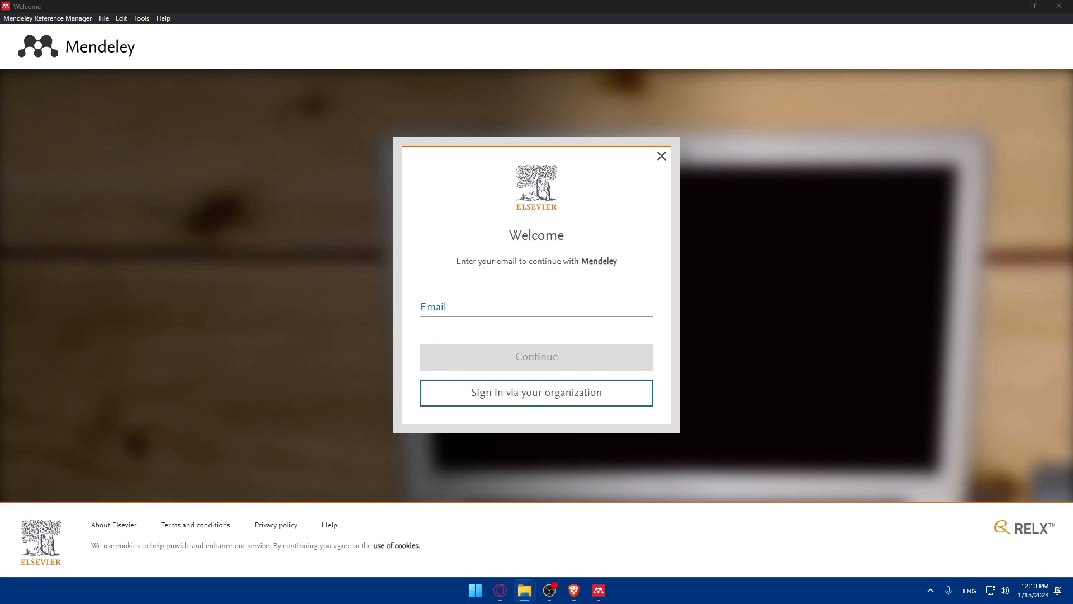
pyautogui.moveTo(553, 279)
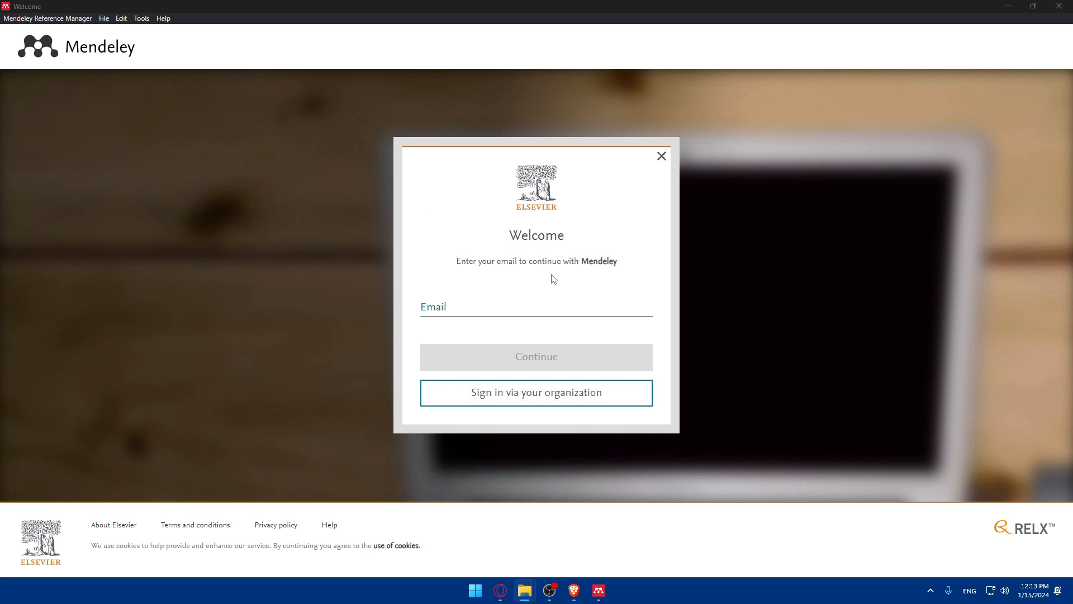
# Activate the Email field on Mendeley Reference Manager's welcome sign-in screen.
pyautogui.click(536, 307)
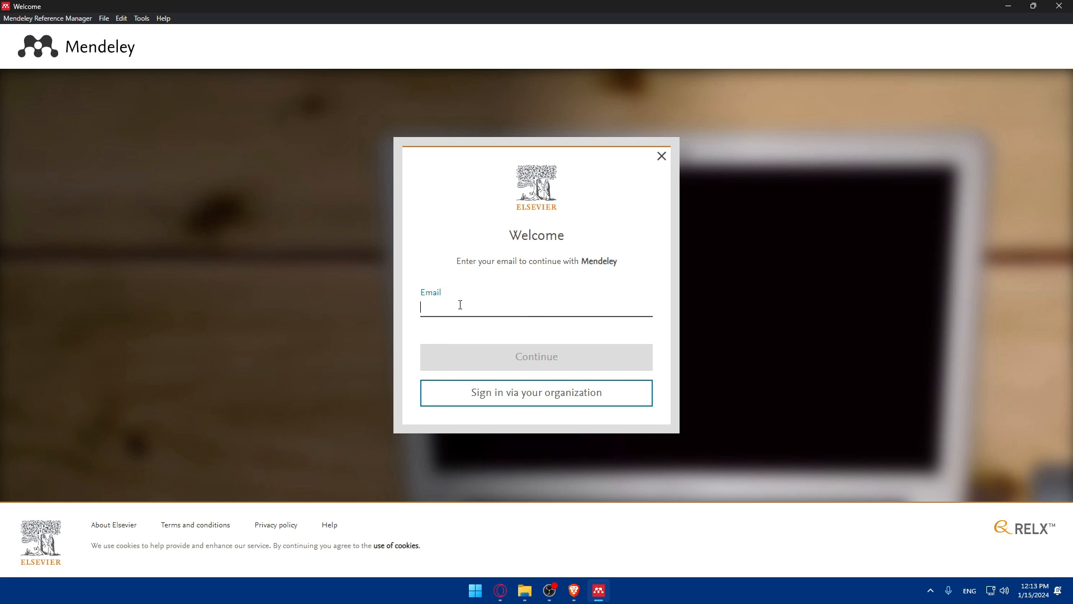
pyautogui.moveTo(580, 303)
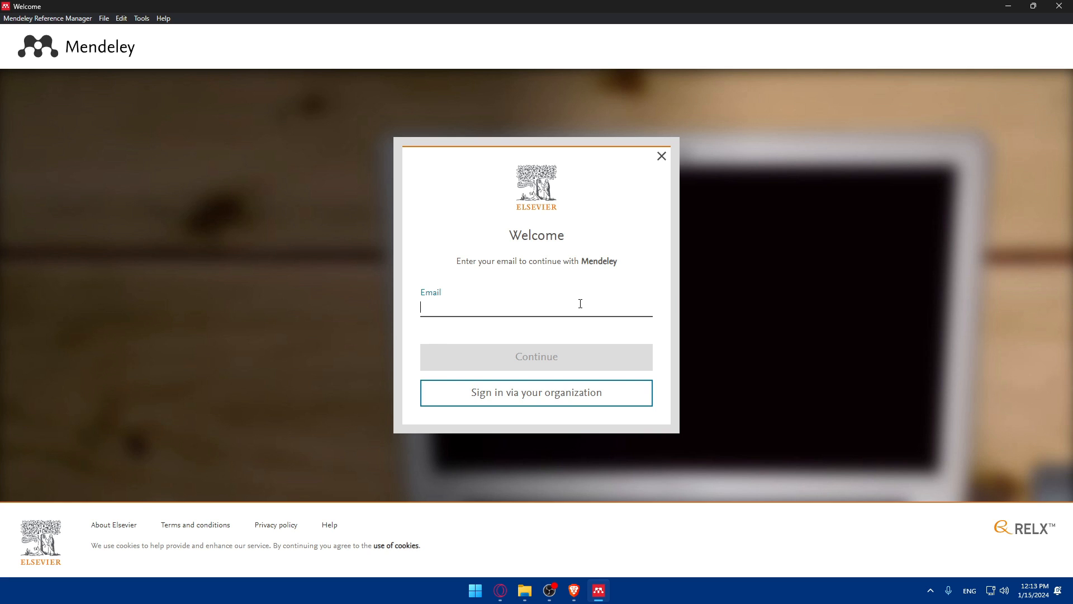
pyautogui.moveTo(542, 402)
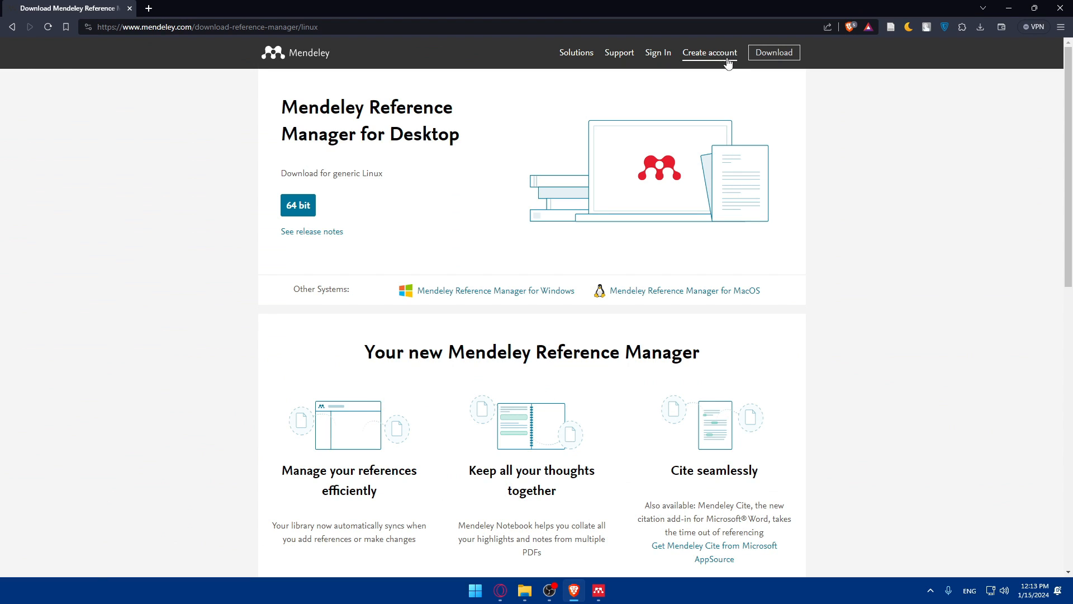
pyautogui.click(709, 53)
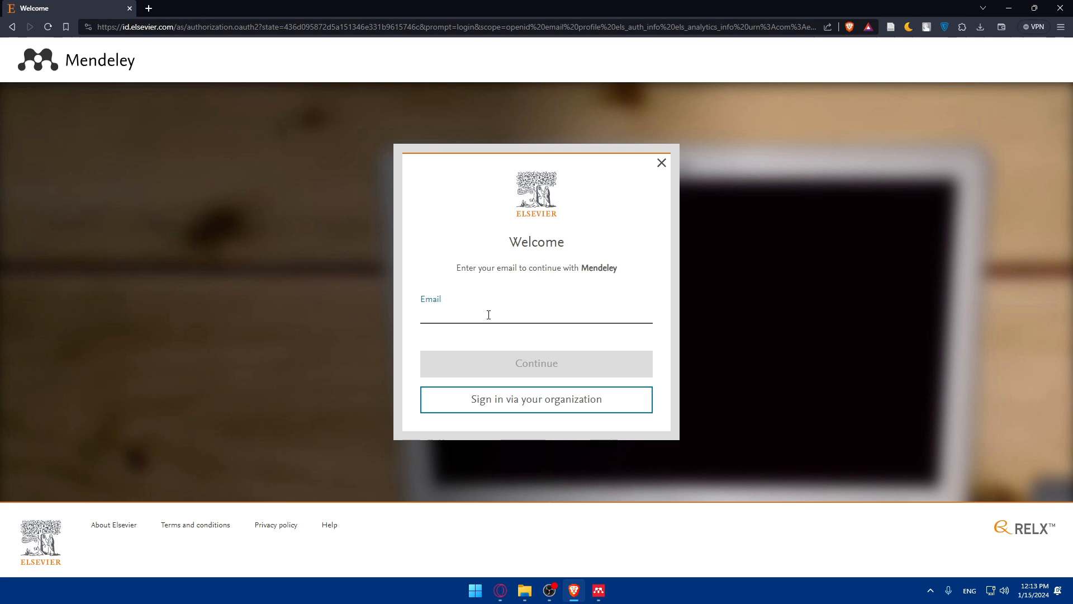
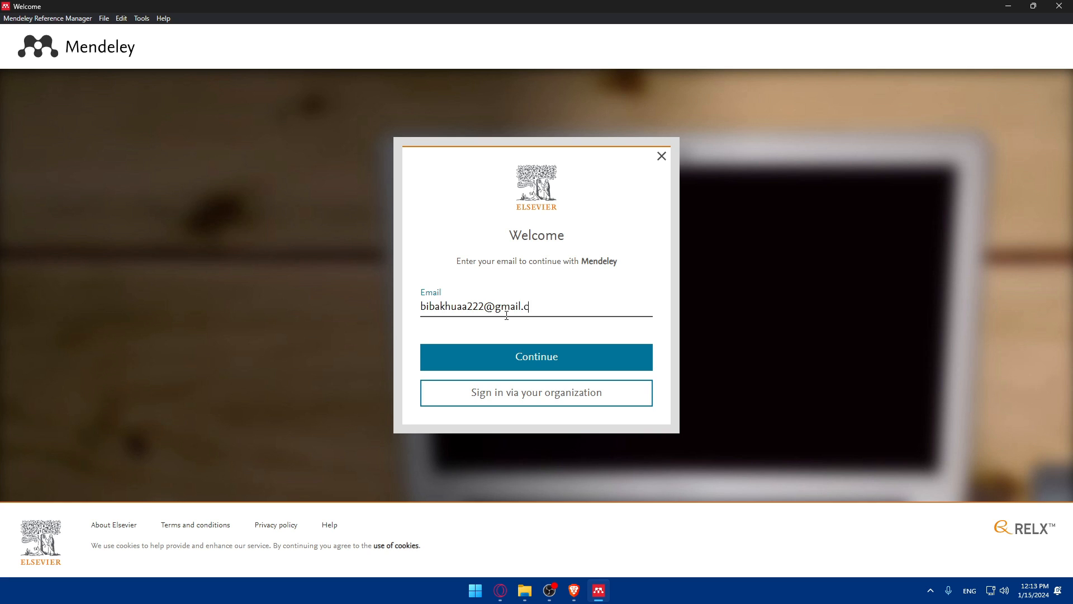
# Complete the gmail email address and continue to the registration form.
pyautogui.click(536, 356)
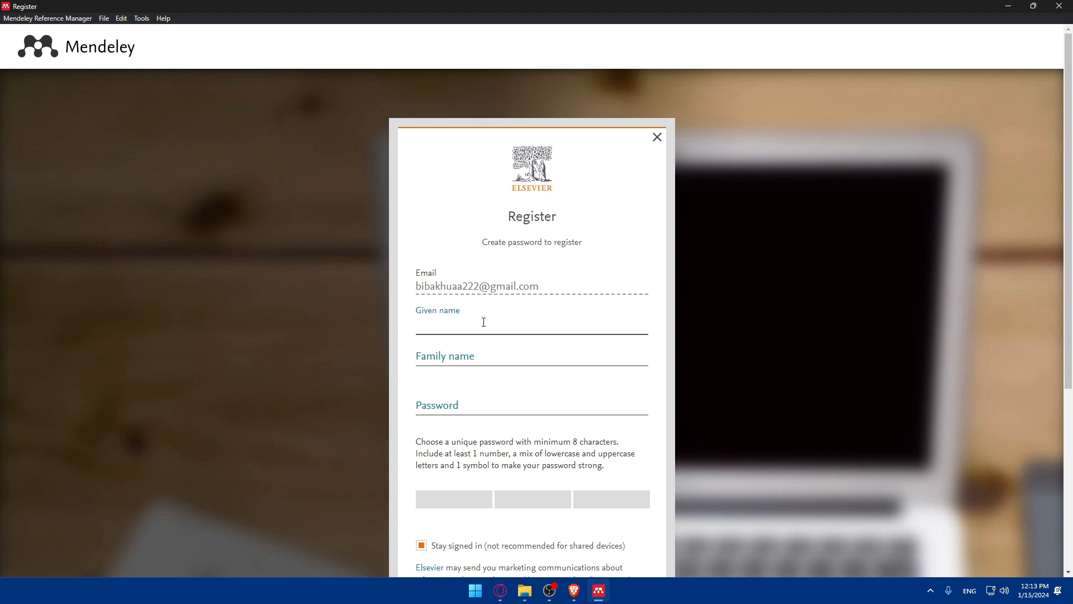
# Fill given and family name 'omix', set a password, and register the new Elsevier account.
pyautogui.write('omix')
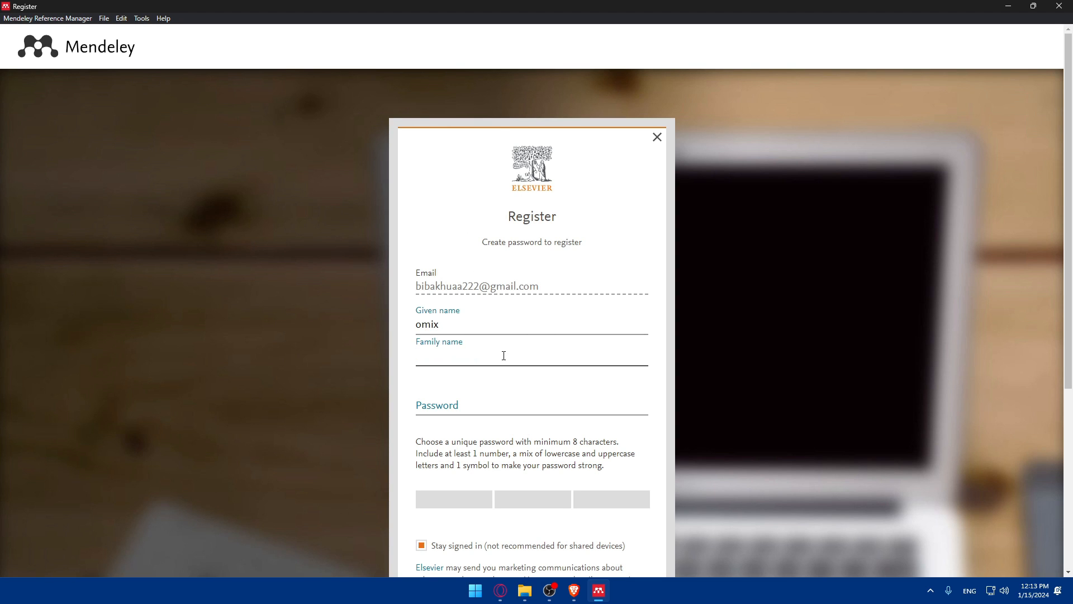
pyautogui.write('omix')
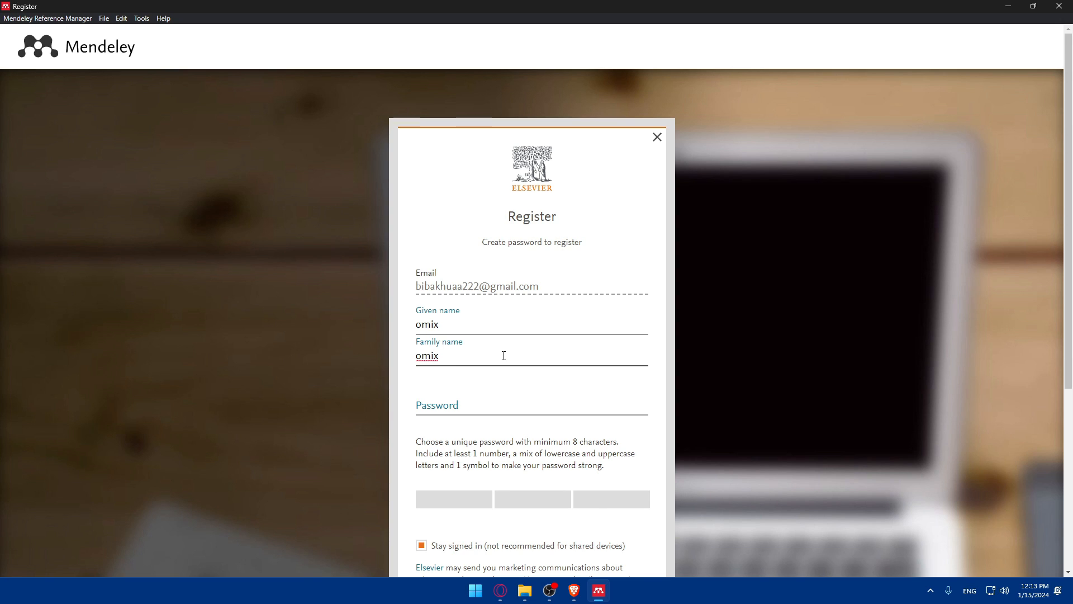
pyautogui.click(530, 405)
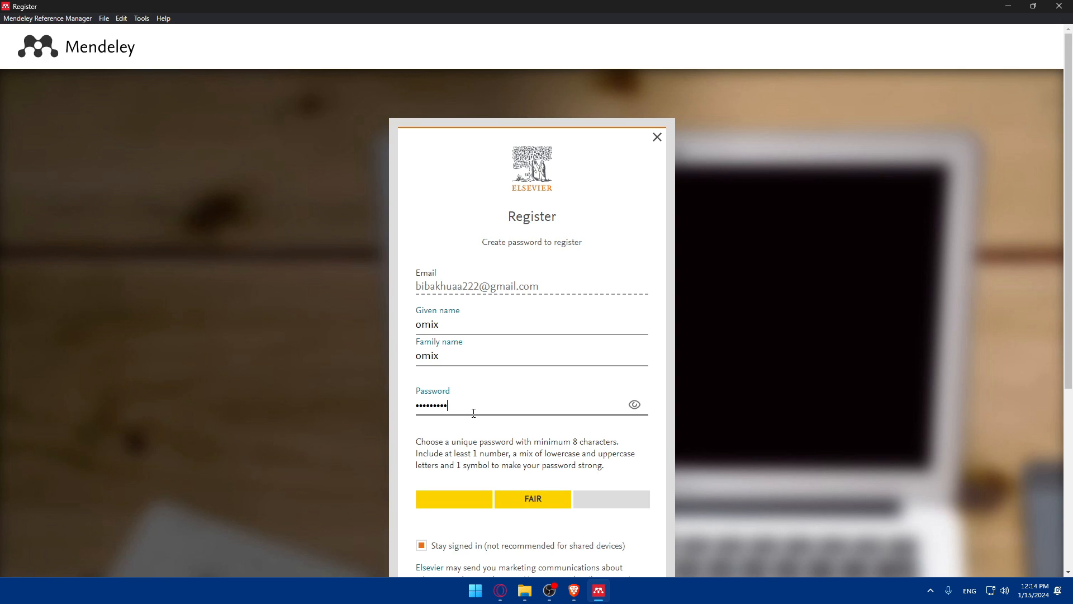
pyautogui.scroll(-3)
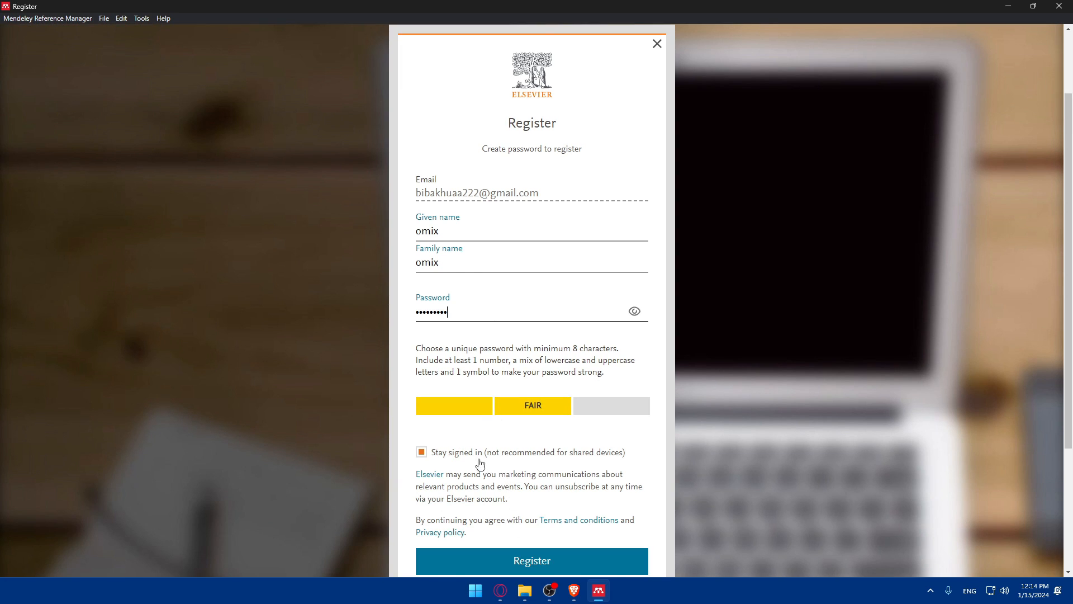
pyautogui.scroll(-3)
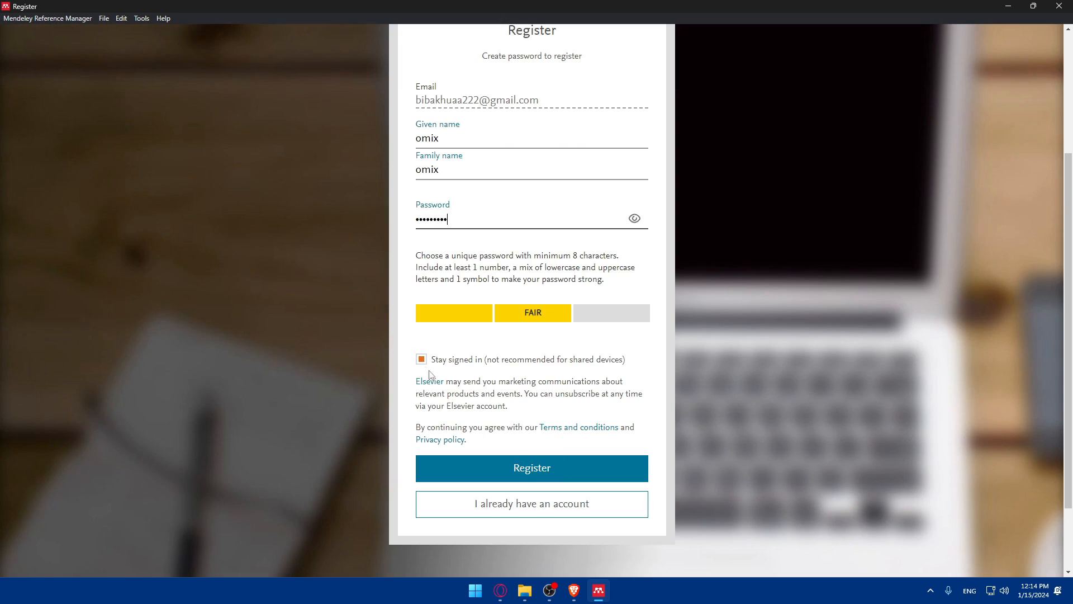
pyautogui.moveTo(539, 475)
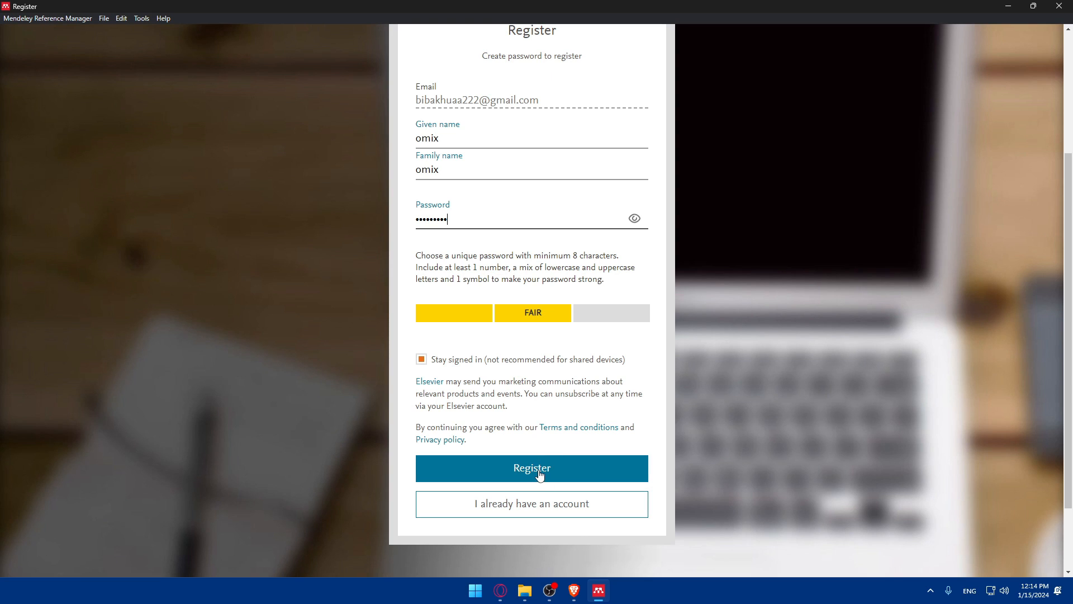
pyautogui.click(532, 467)
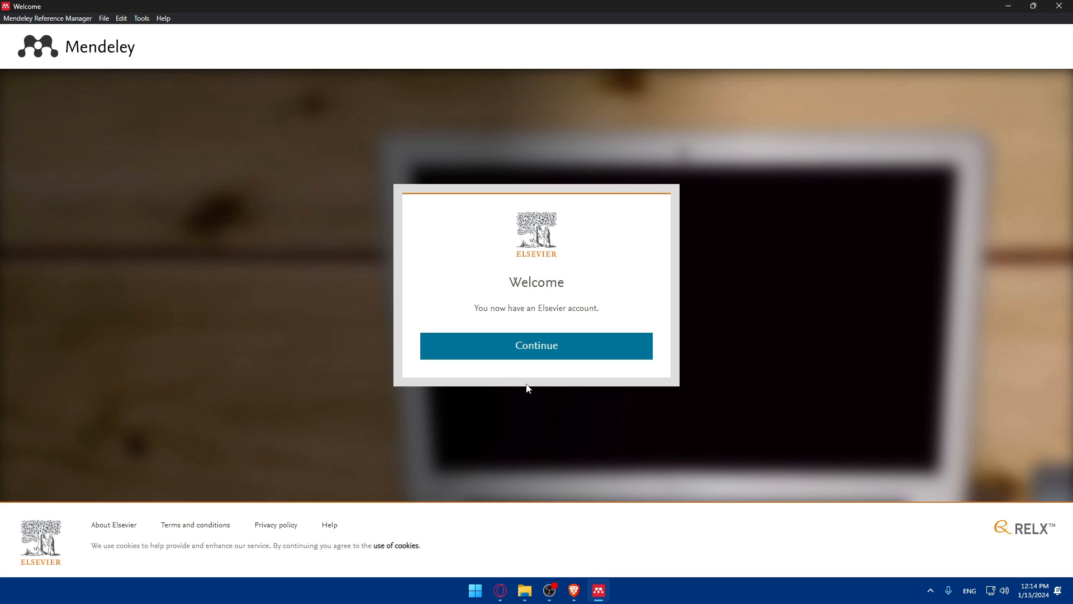
# Continue past the account-created confirmation into the empty Mendeley library.
pyautogui.click(535, 345)
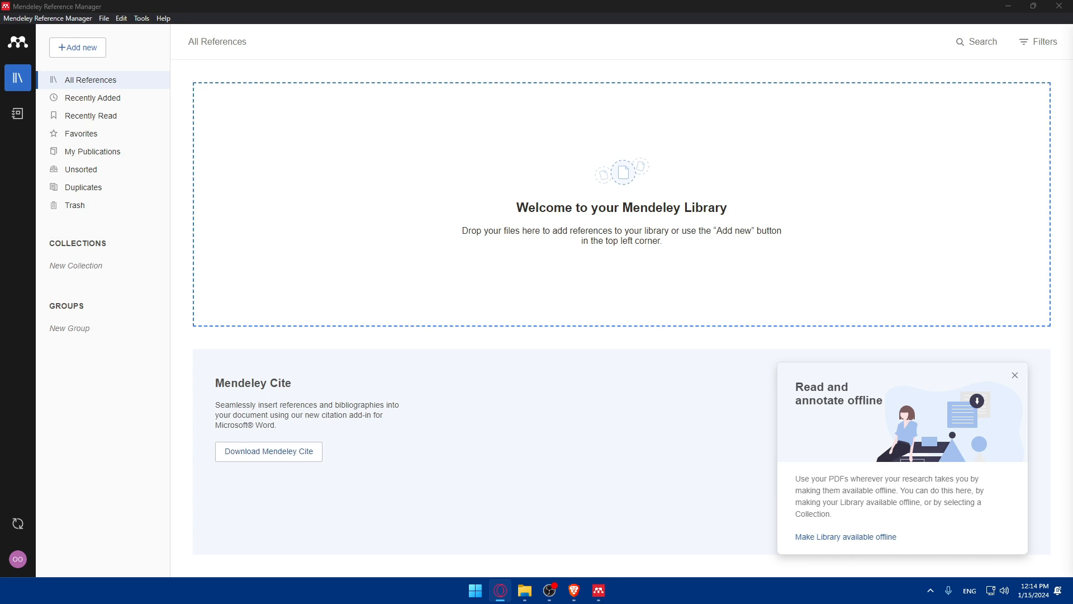
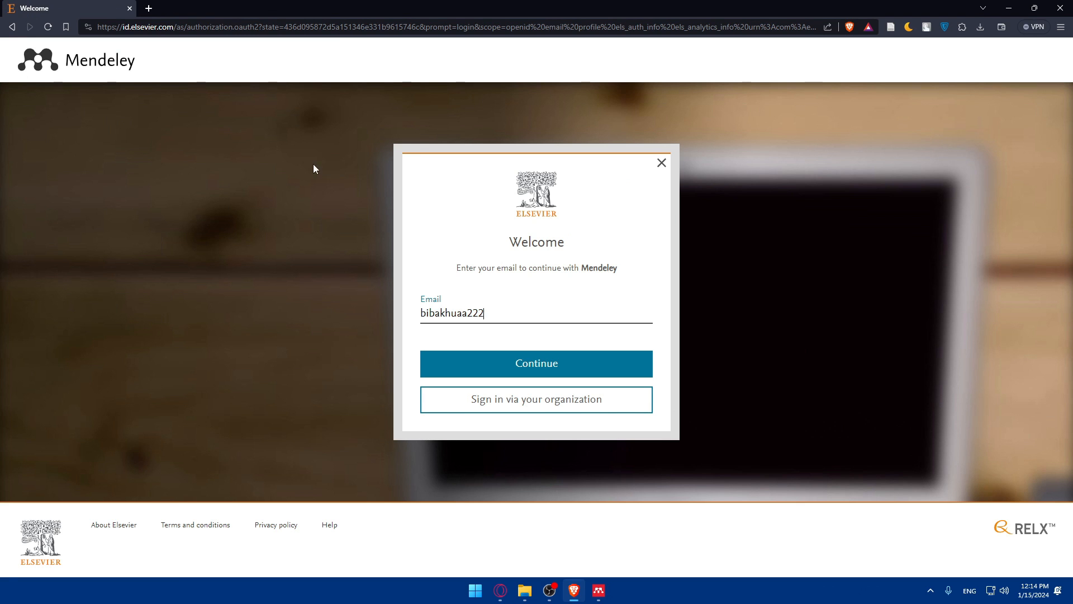
# Navigate the browser to docs.google.com to reach the Docs home page.
pyautogui.click(148, 8)
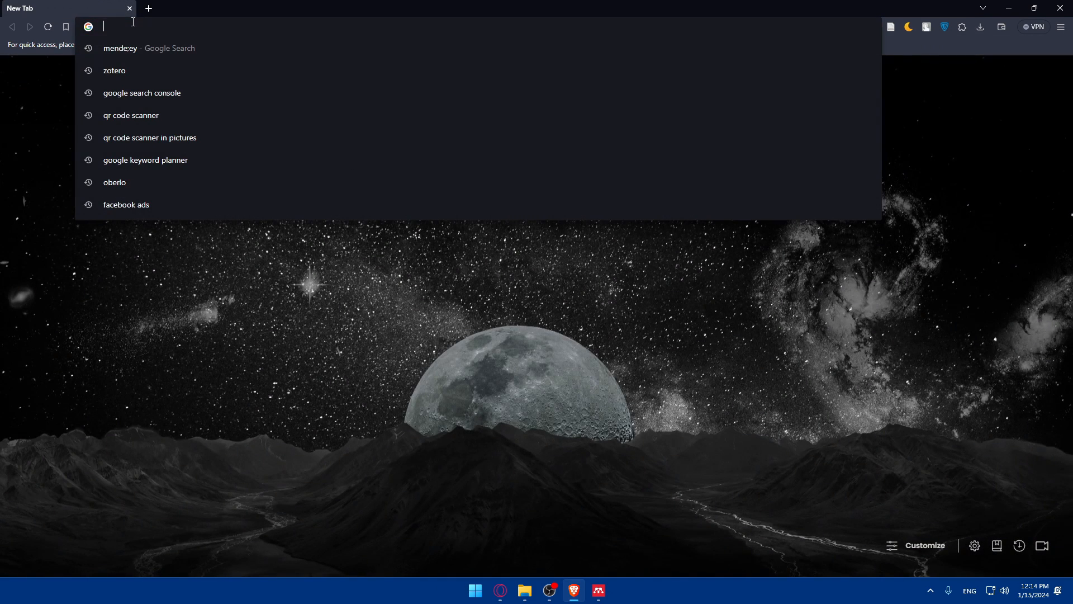
pyautogui.write('docs.google.com/document/u/0/')
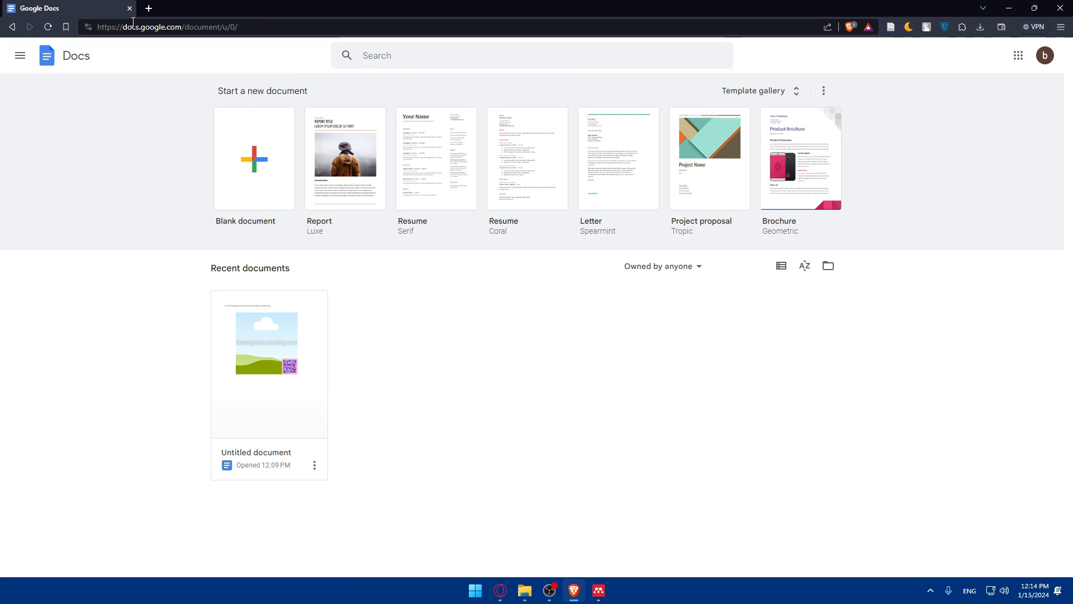
pyautogui.moveTo(211, 16)
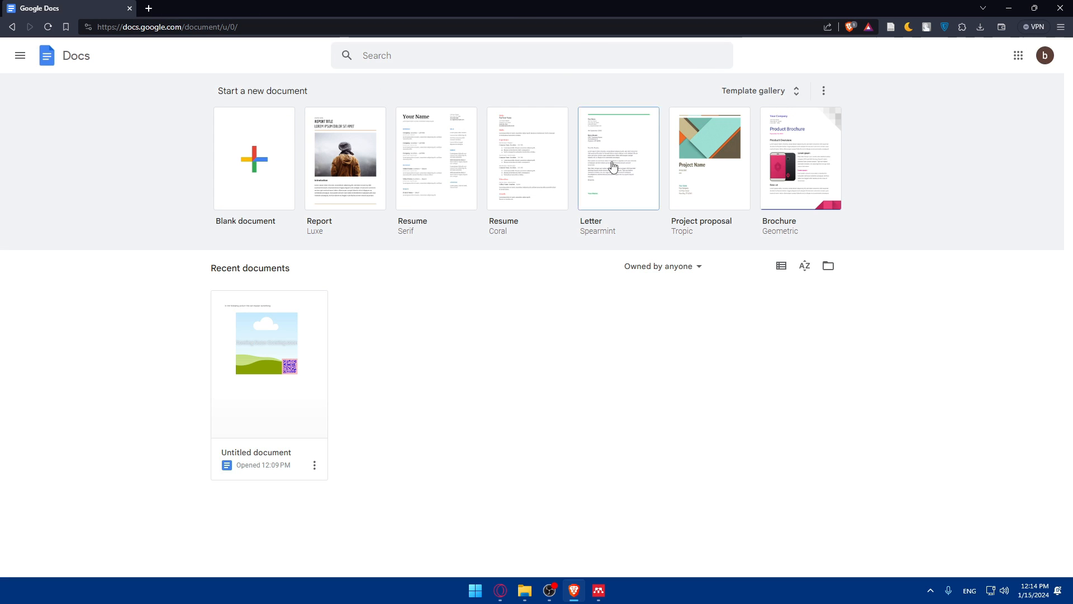
pyautogui.moveTo(791, 122)
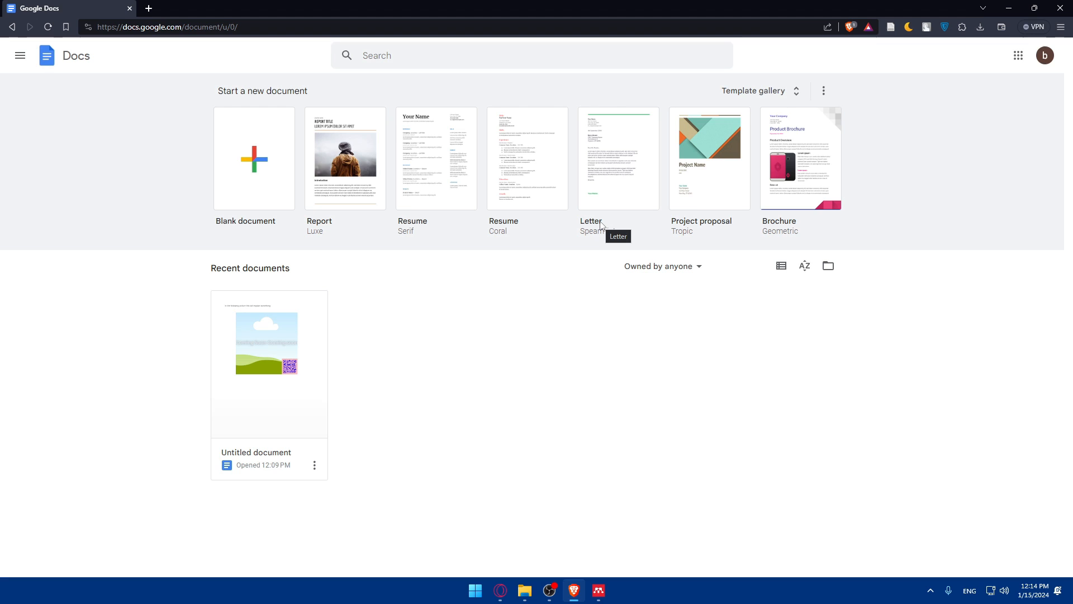
pyautogui.moveTo(419, 265)
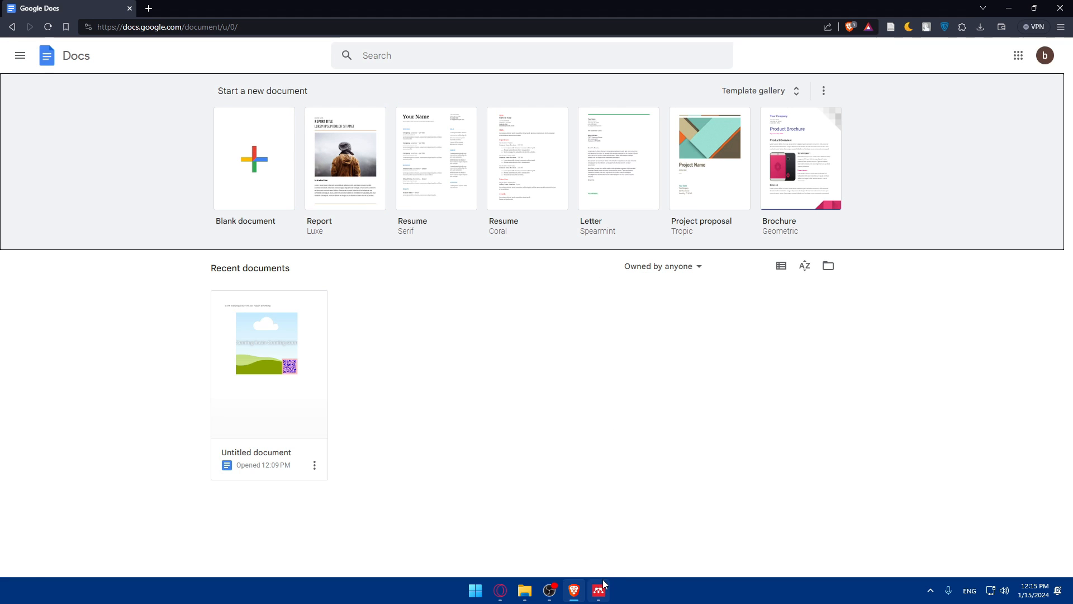
pyautogui.moveTo(298, 331)
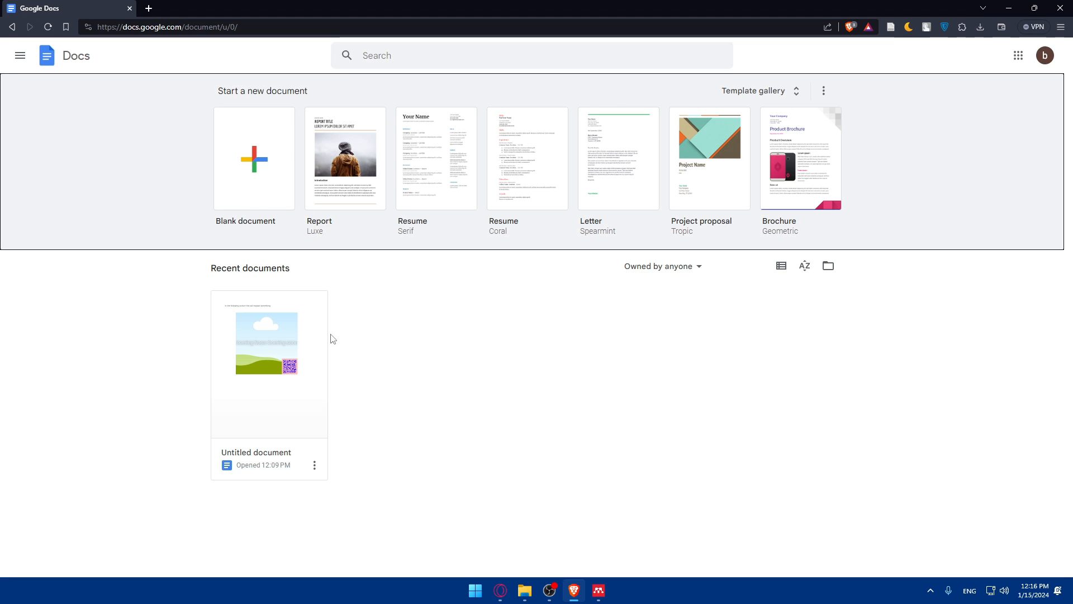
# Open the recent Untitled document from the Docs home page.
pyautogui.doubleClick(269, 364)
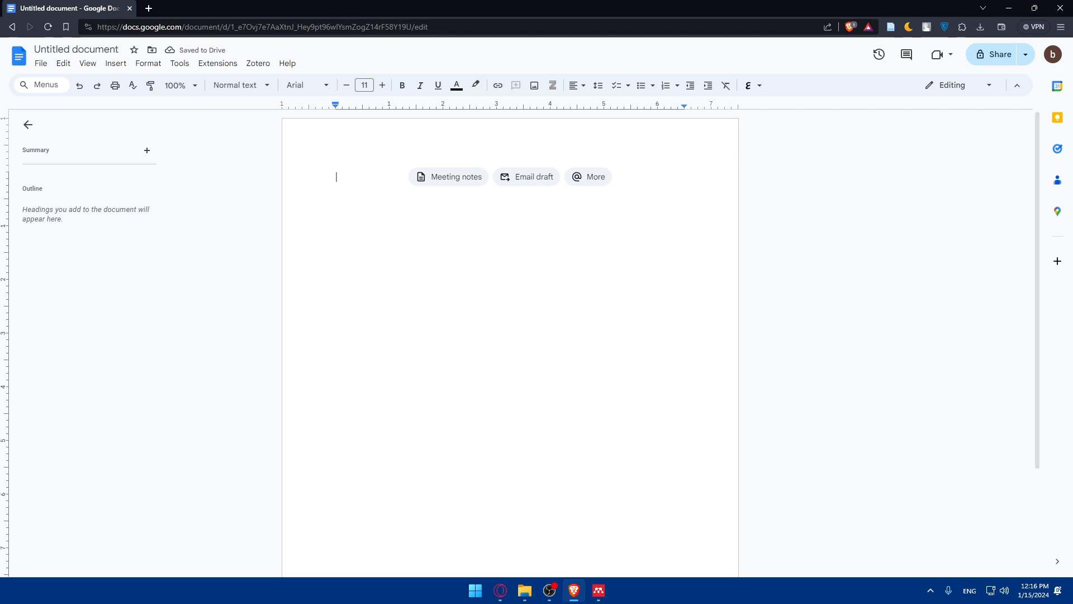
pyautogui.moveTo(503, 338)
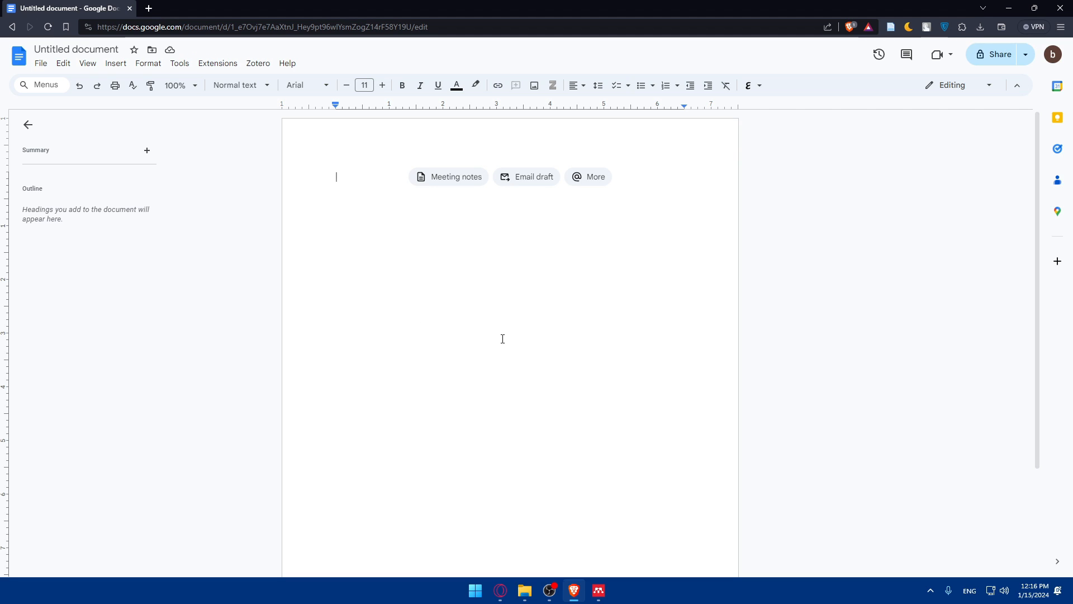
pyautogui.moveTo(847, 247)
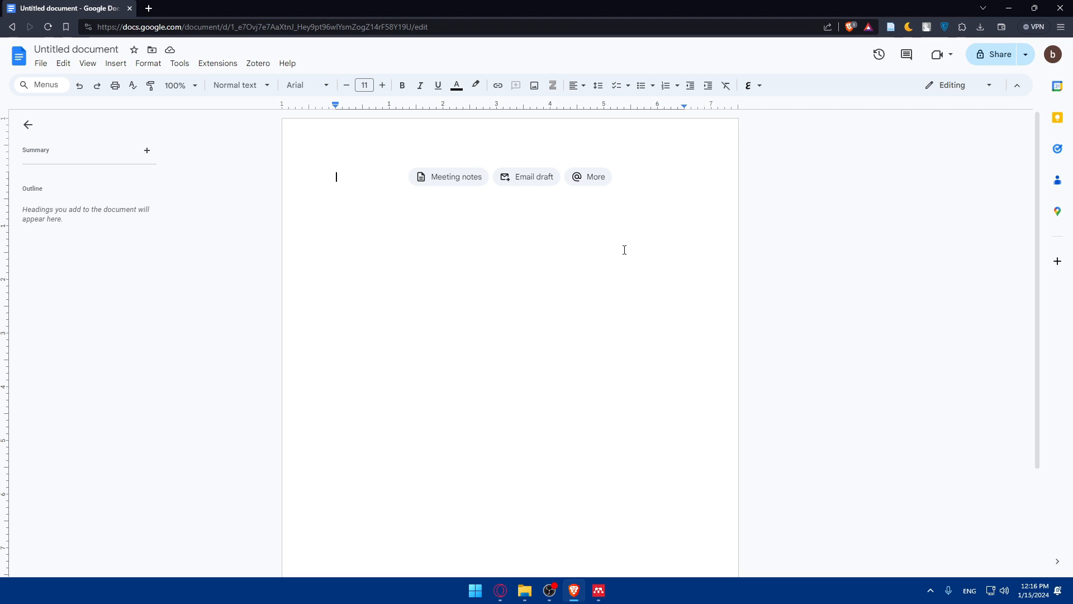
pyautogui.moveTo(838, 277)
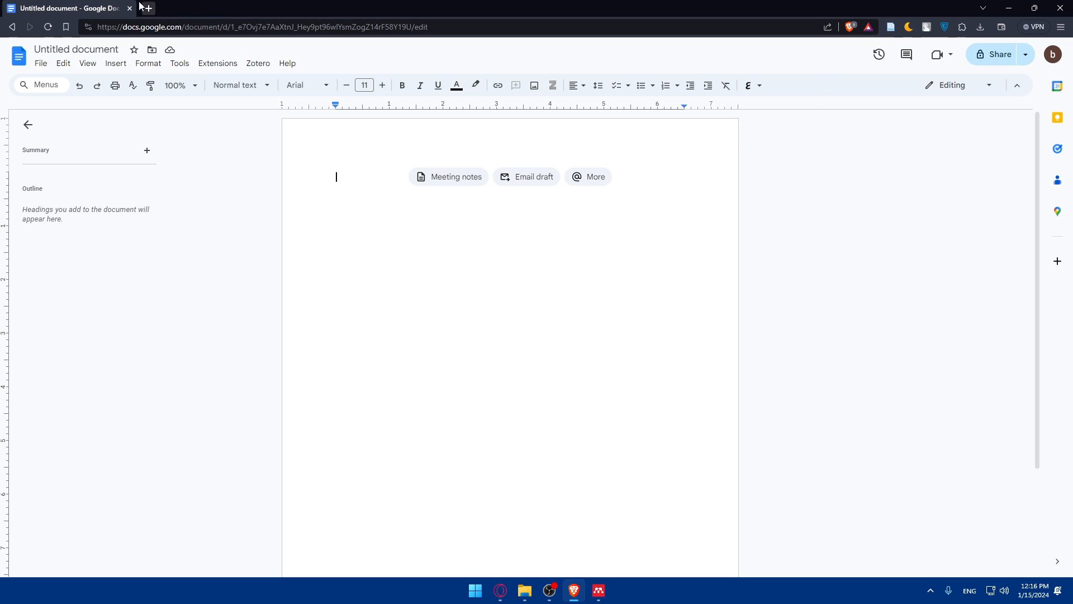
pyautogui.moveTo(146, 8)
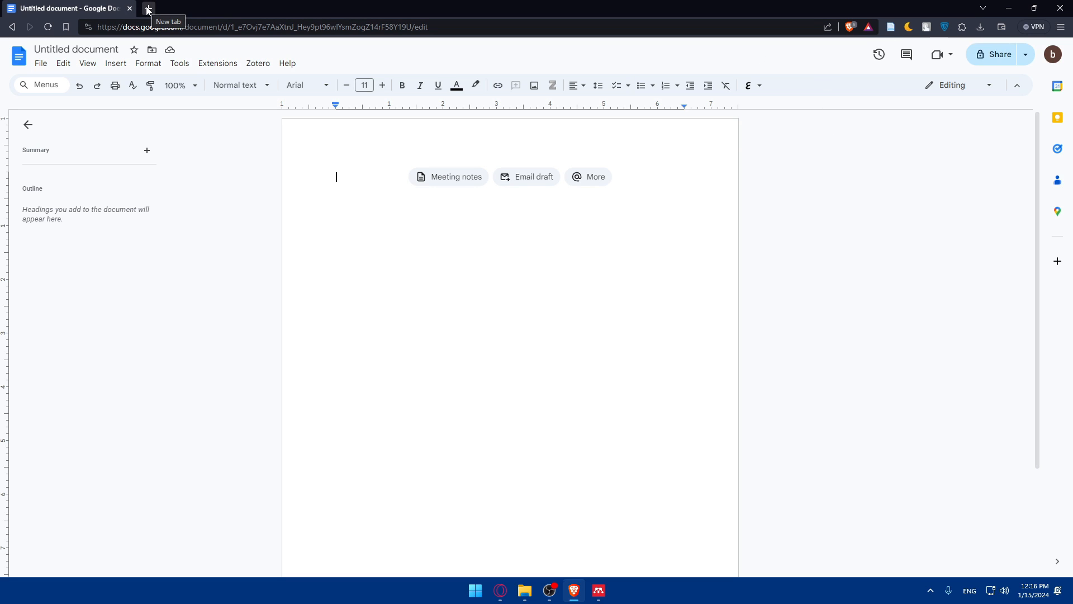
# Open the Chrome Web Store in a new tab and search it for 'mendeley'.
pyautogui.click(147, 9)
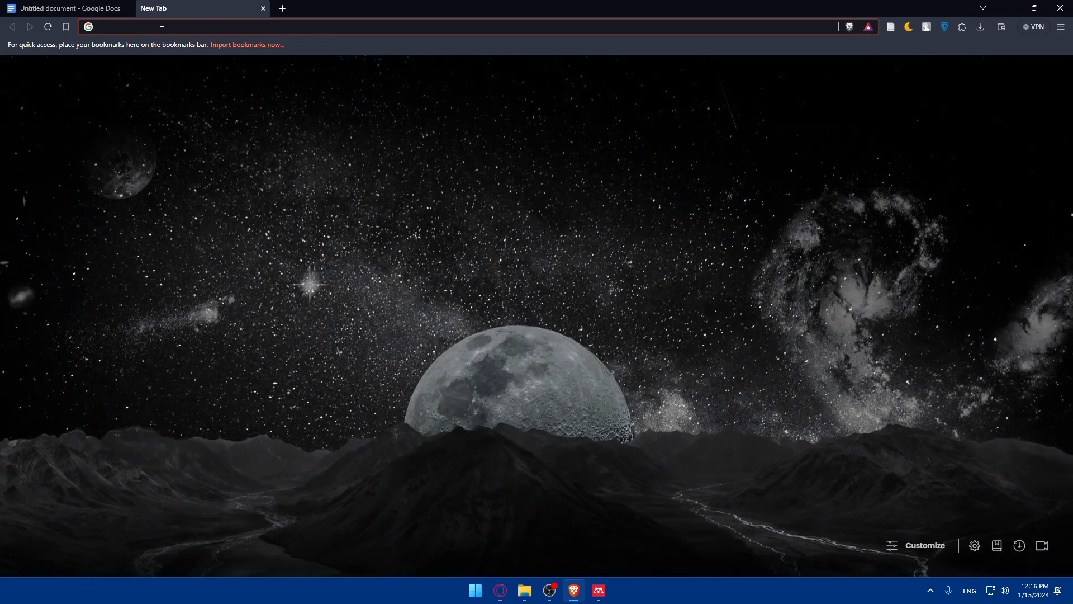
pyautogui.write('exness.com')
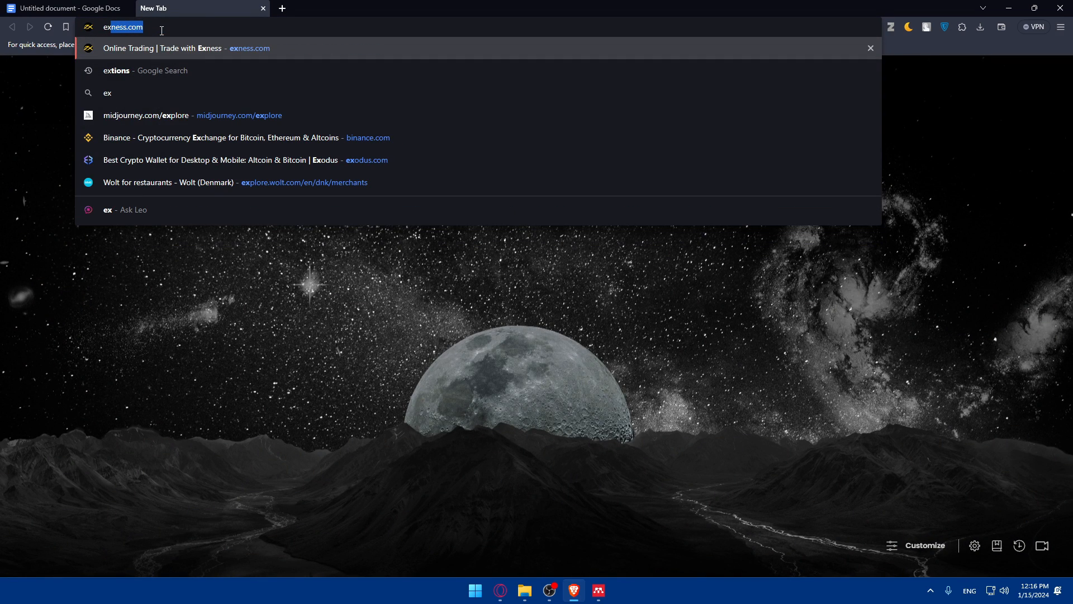
pyautogui.write('ext')
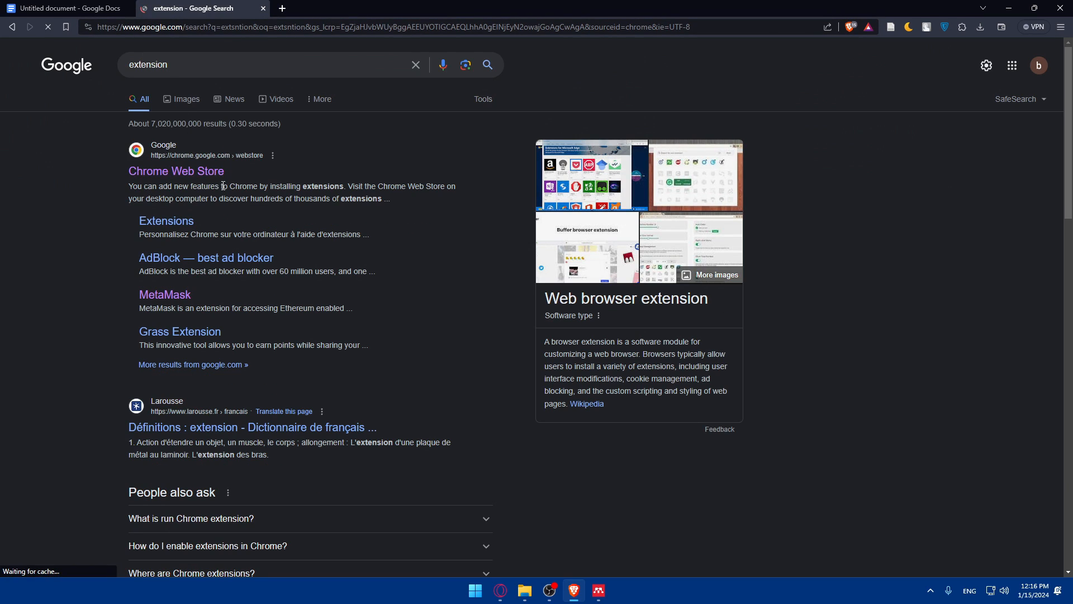
pyautogui.click(175, 171)
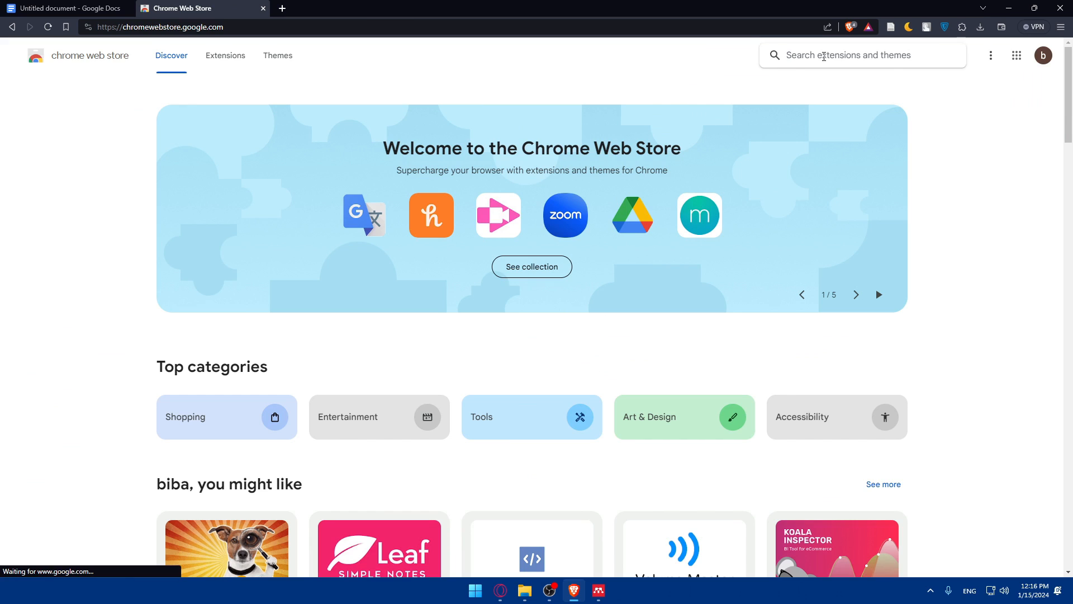
pyautogui.write('med')
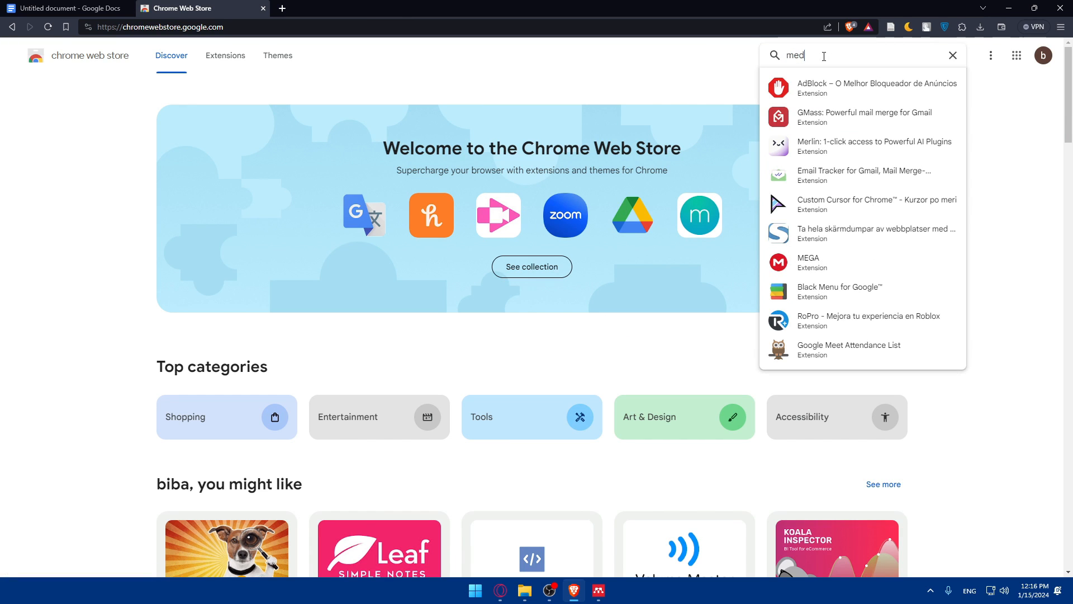
pyautogui.write('endeley')
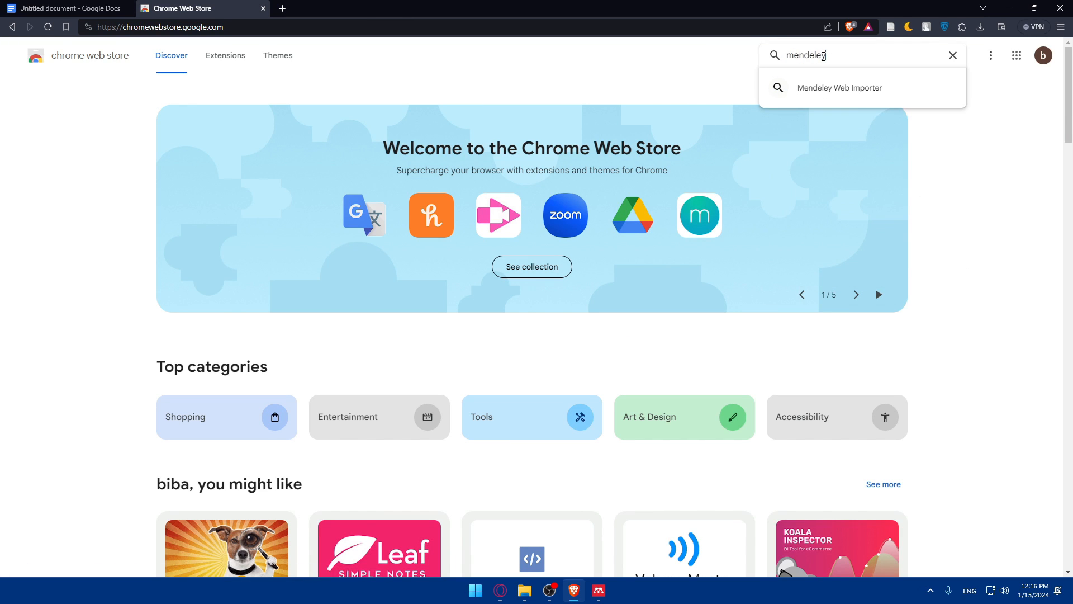
pyautogui.click(838, 87)
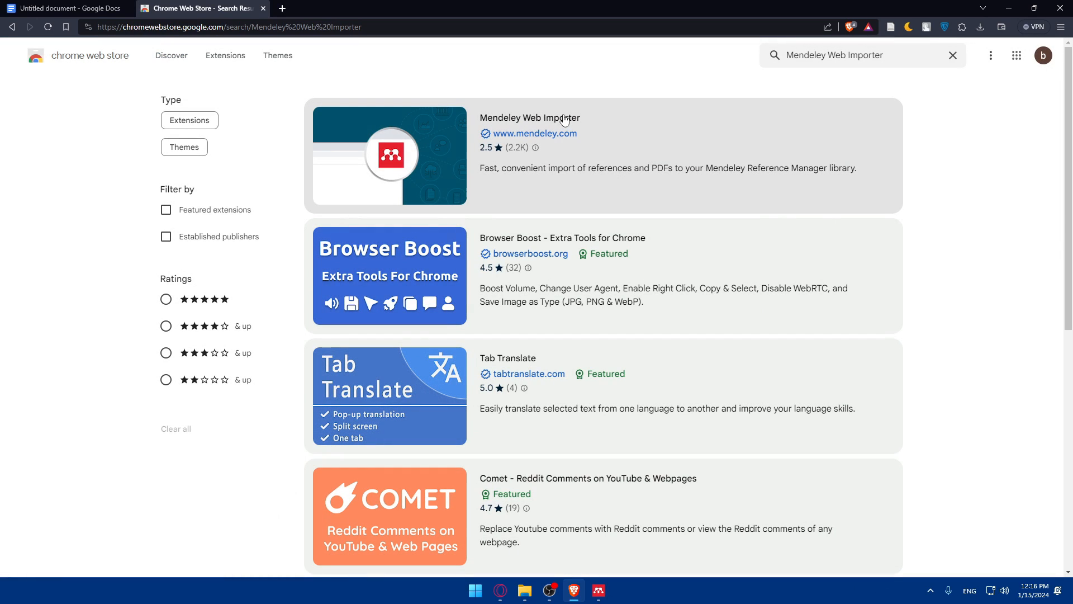
# View the Mendeley Web Importer extension page, then return to the untitled Google Docs document.
pyautogui.click(529, 117)
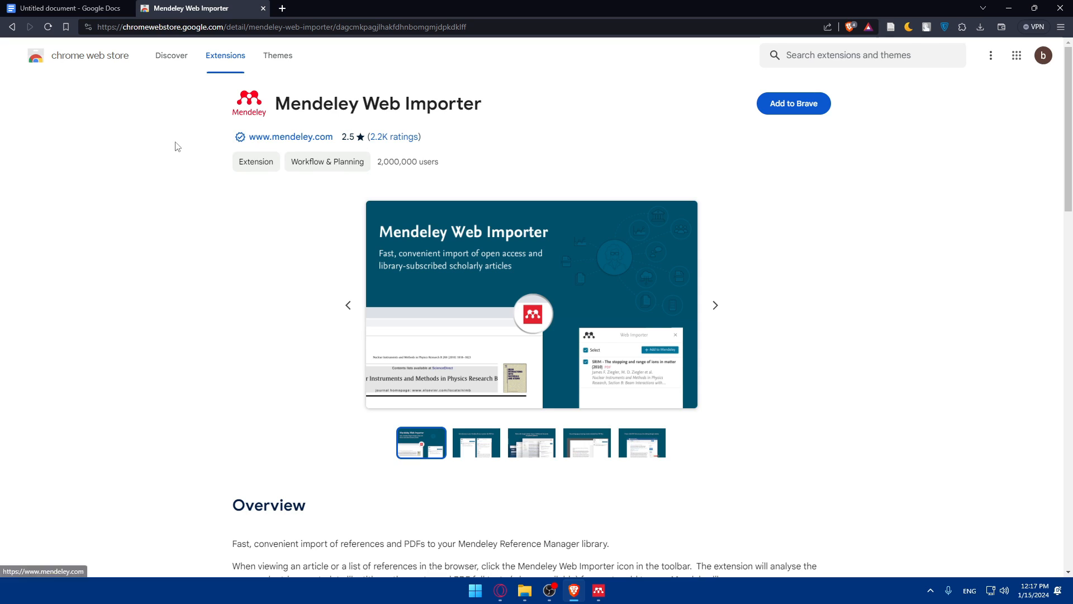
pyautogui.scroll(-3)
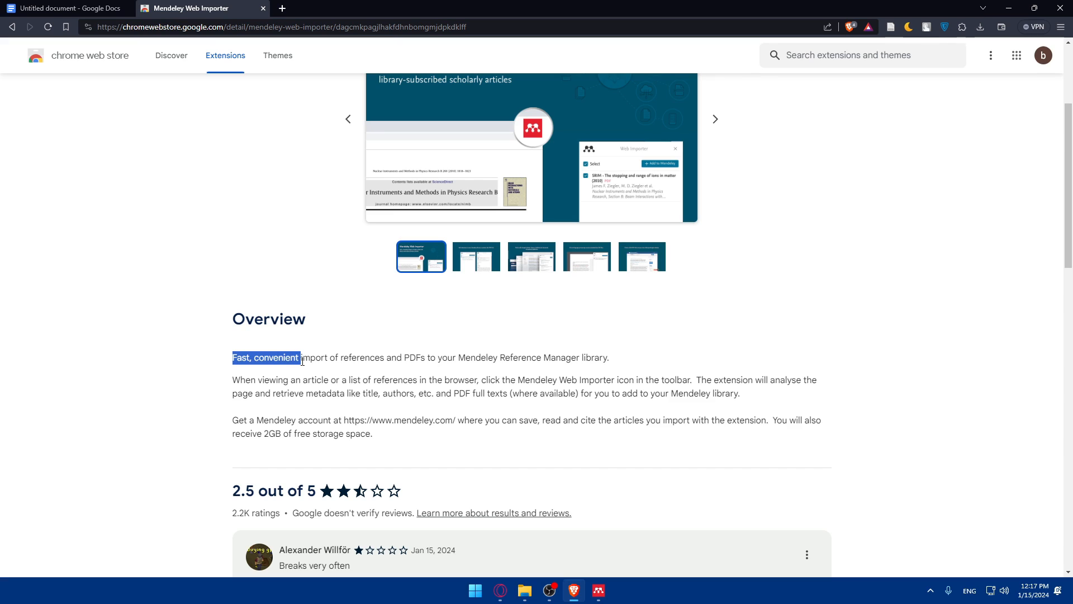
pyautogui.scroll(-3)
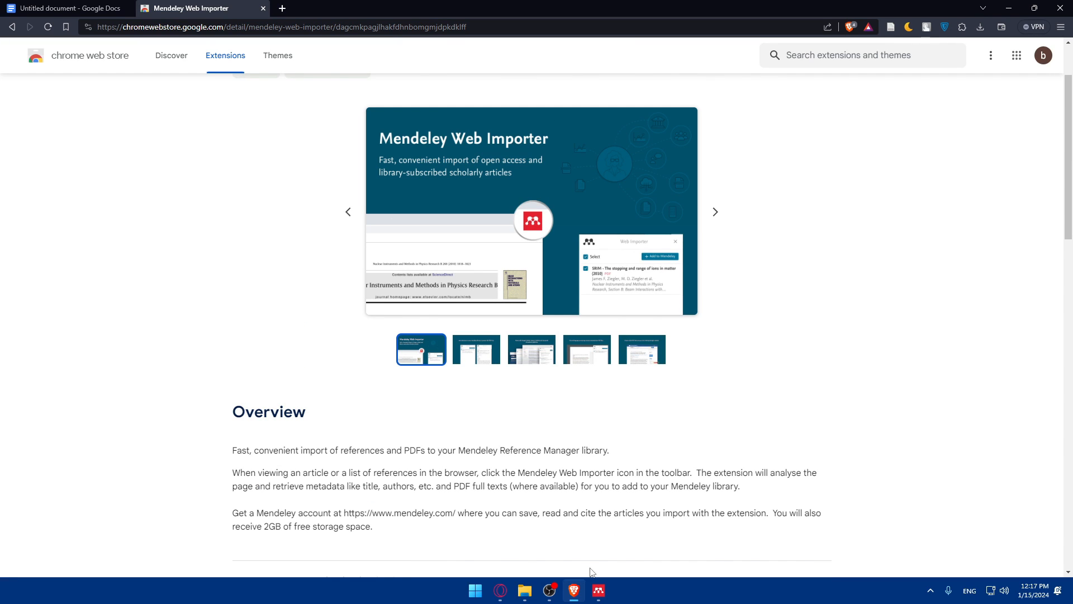
pyautogui.click(597, 590)
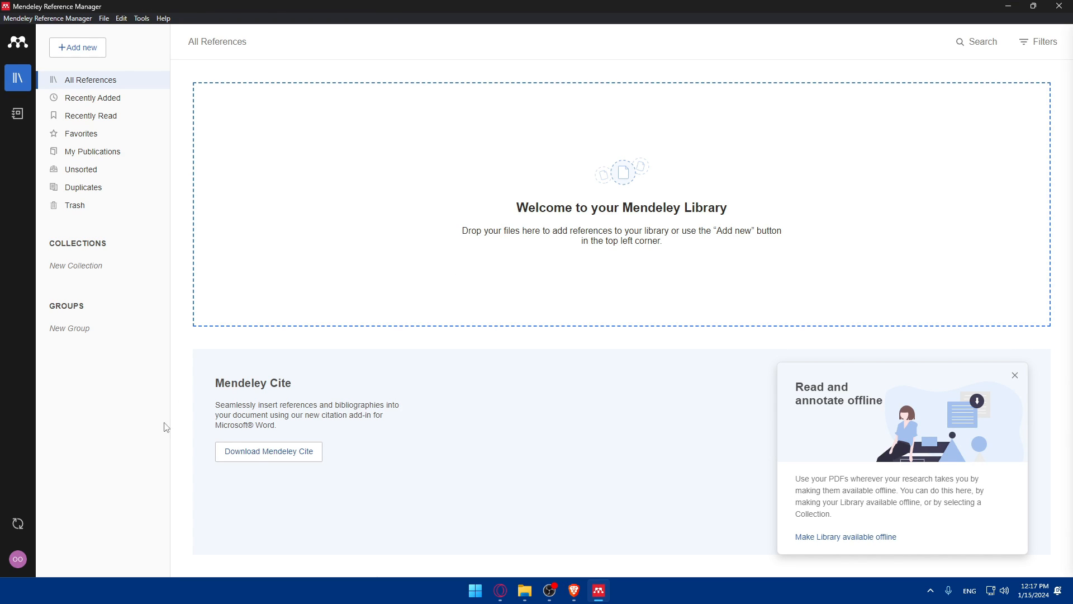
pyautogui.moveTo(418, 255)
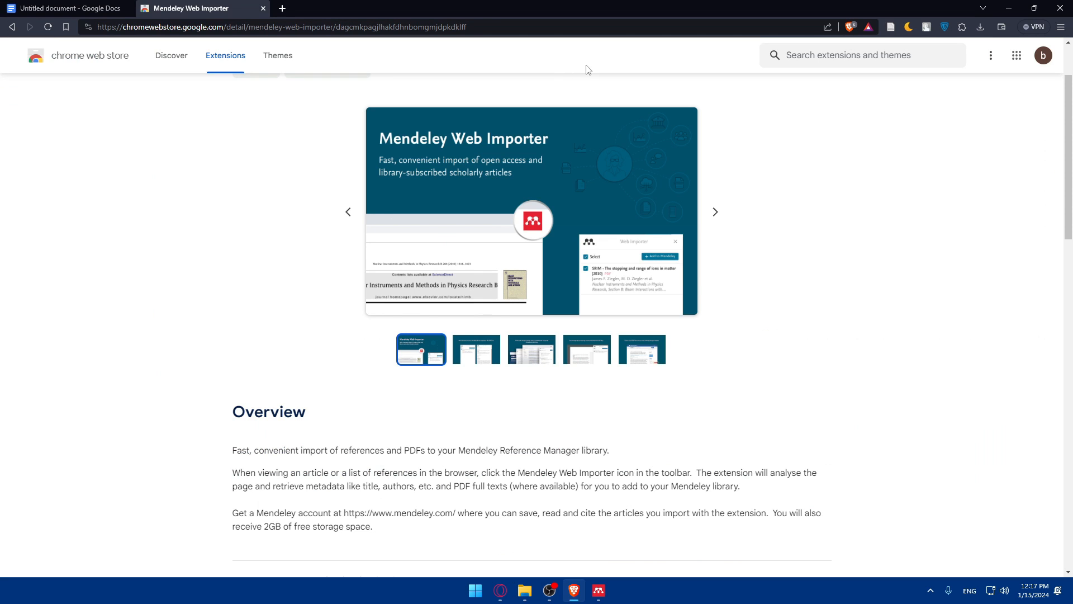
pyautogui.click(64, 8)
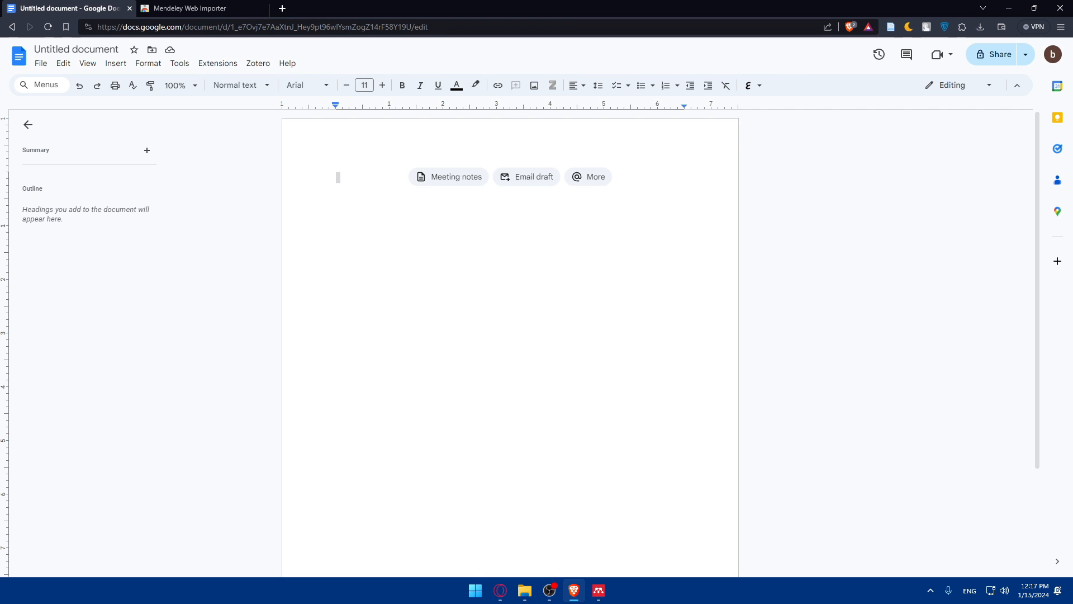
pyautogui.click(338, 176)
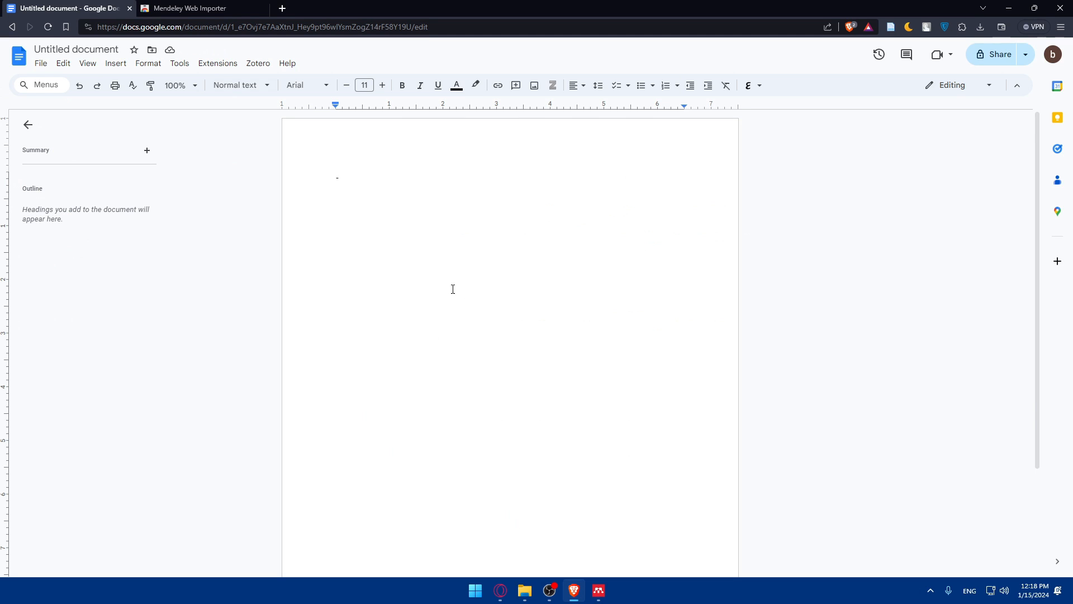
pyautogui.moveTo(500, 240)
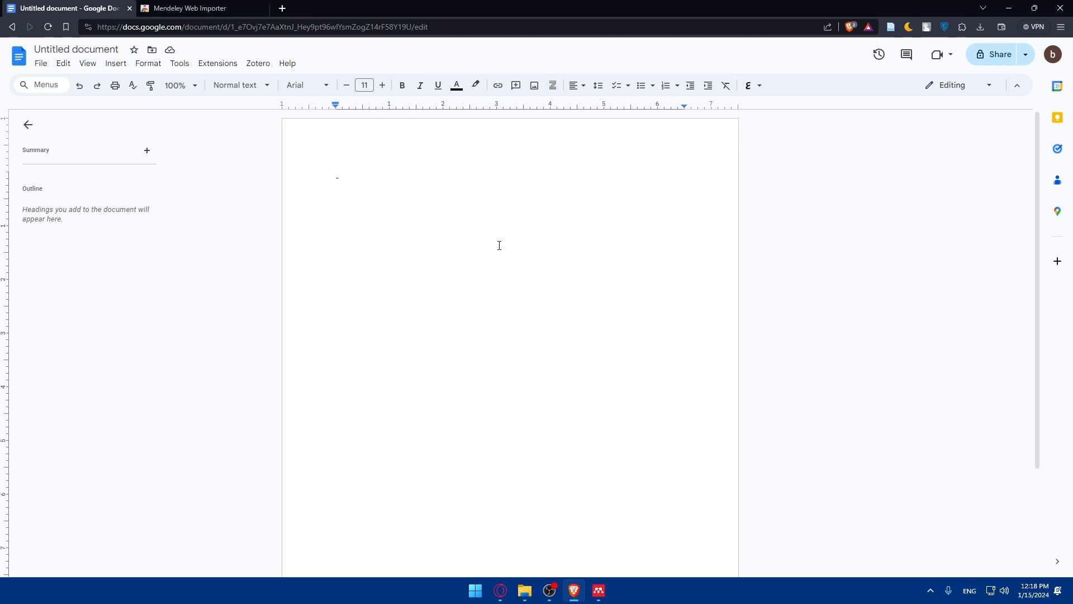
pyautogui.moveTo(635, 280)
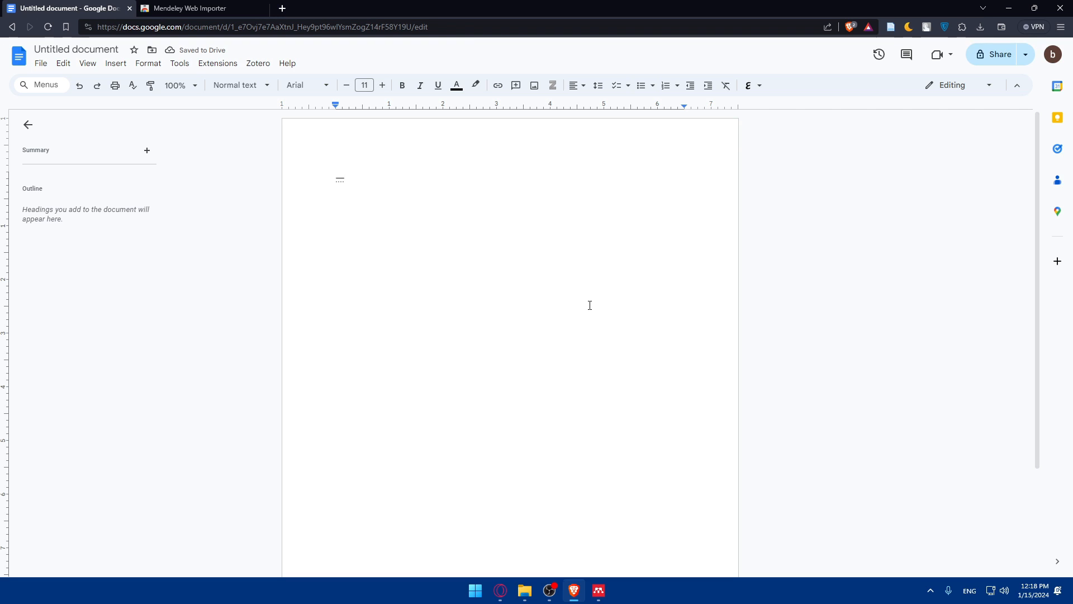
pyautogui.moveTo(583, 360)
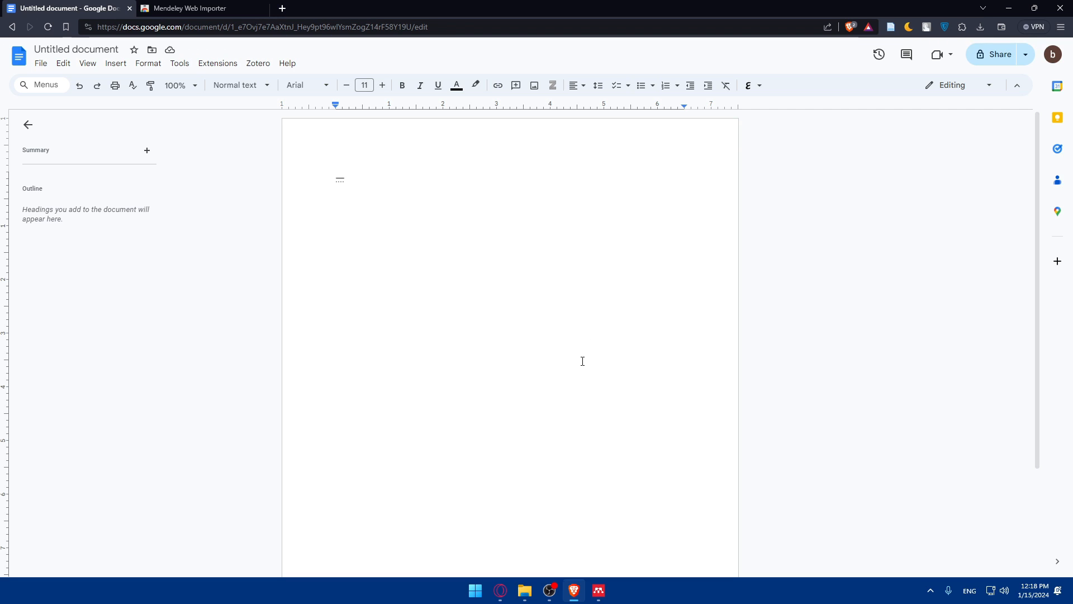
pyautogui.moveTo(543, 366)
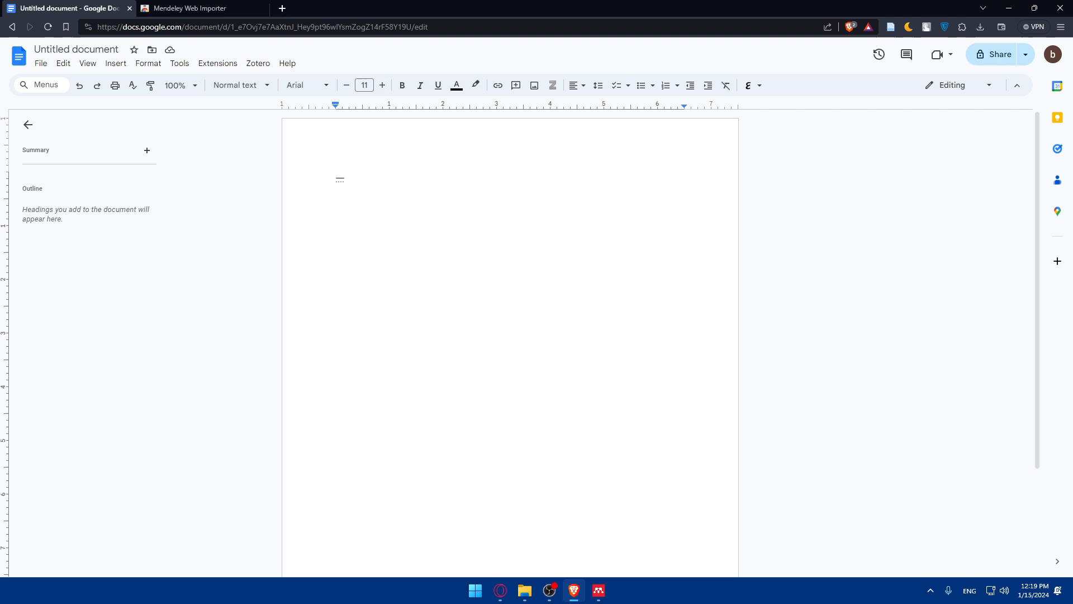
pyautogui.write('---')
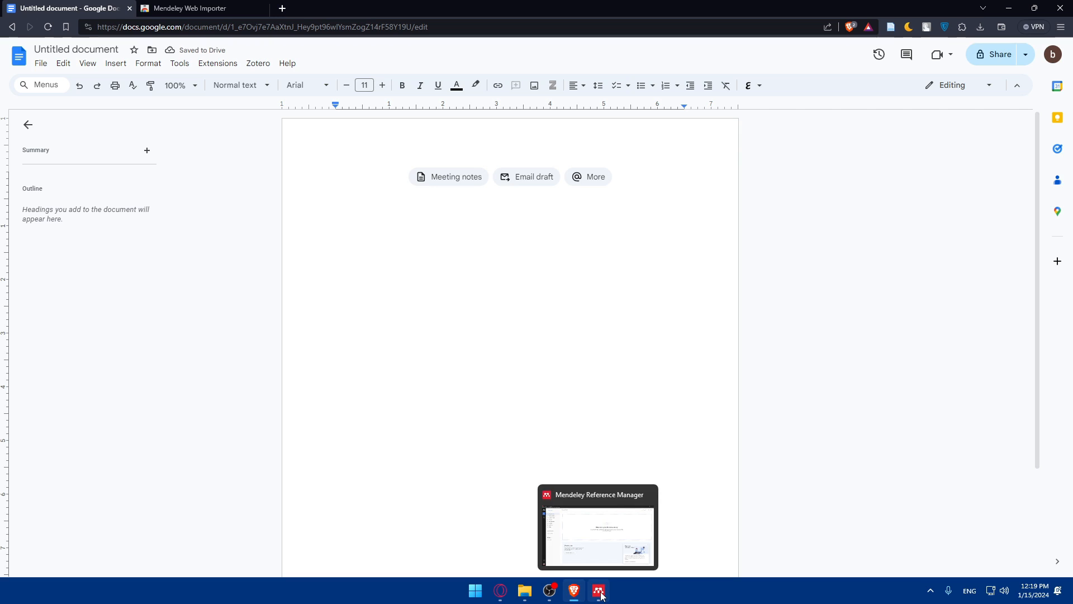
# Restore Mendeley from the taskbar and snap it to the right half beside the document.
pyautogui.click(597, 590)
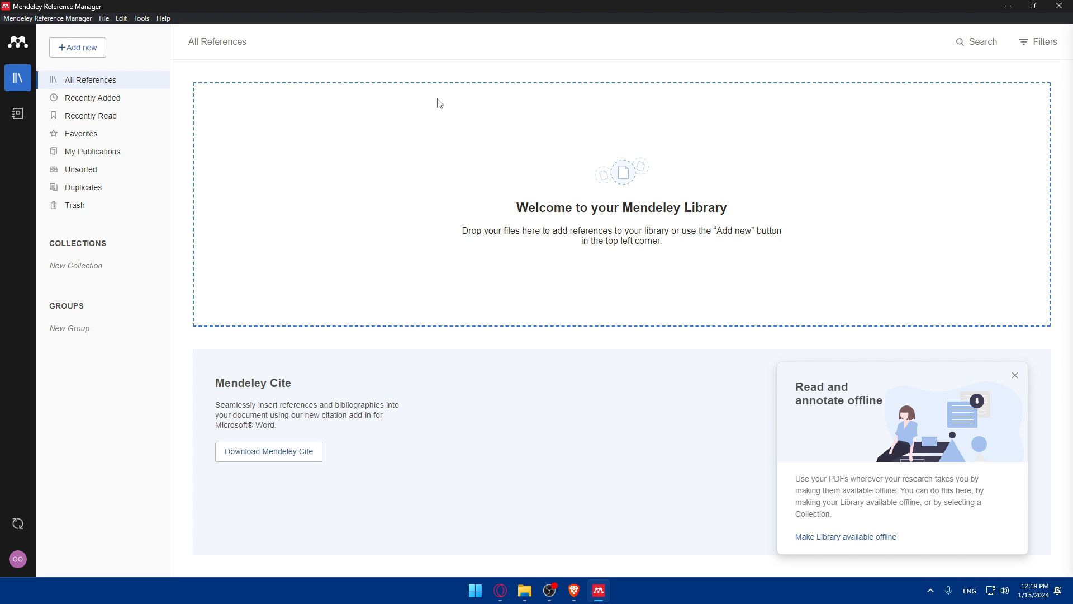
pyautogui.moveTo(536, 247)
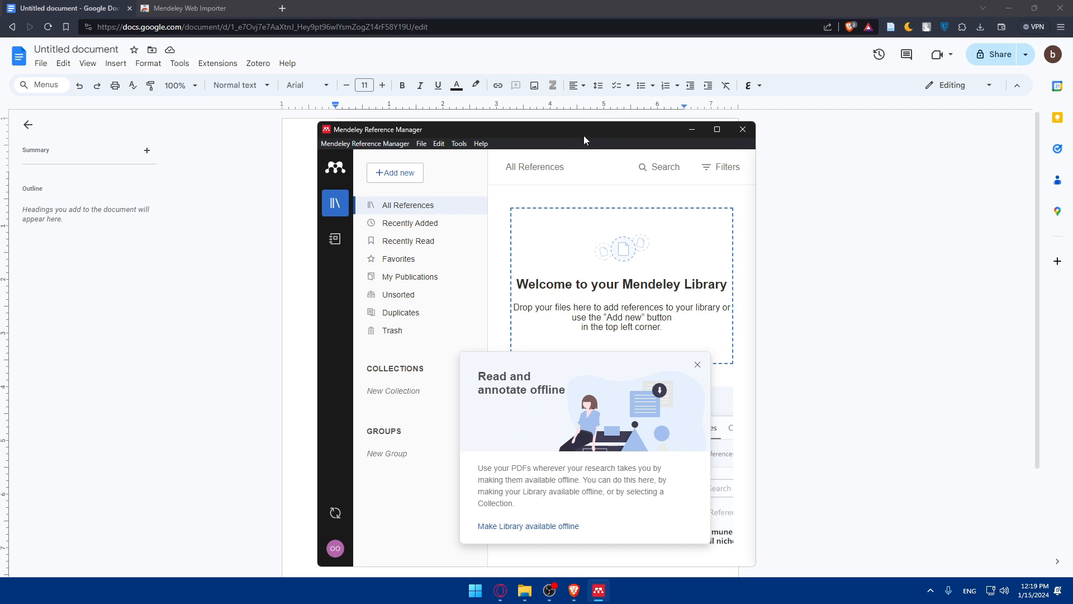
pyautogui.moveTo(585, 129); pyautogui.dragTo(697, 49)
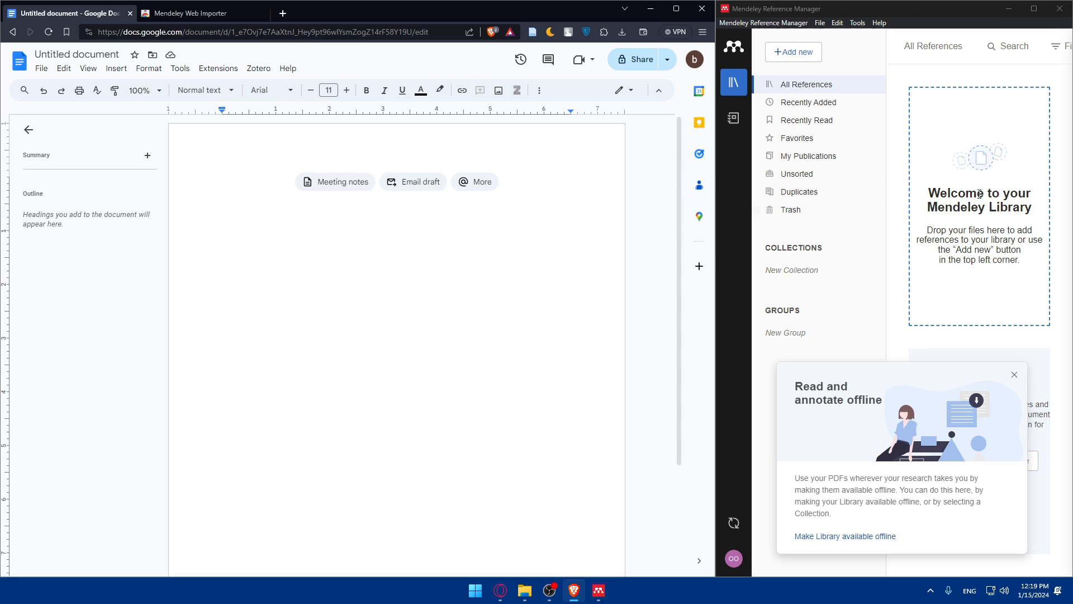
pyautogui.moveTo(925, 153)
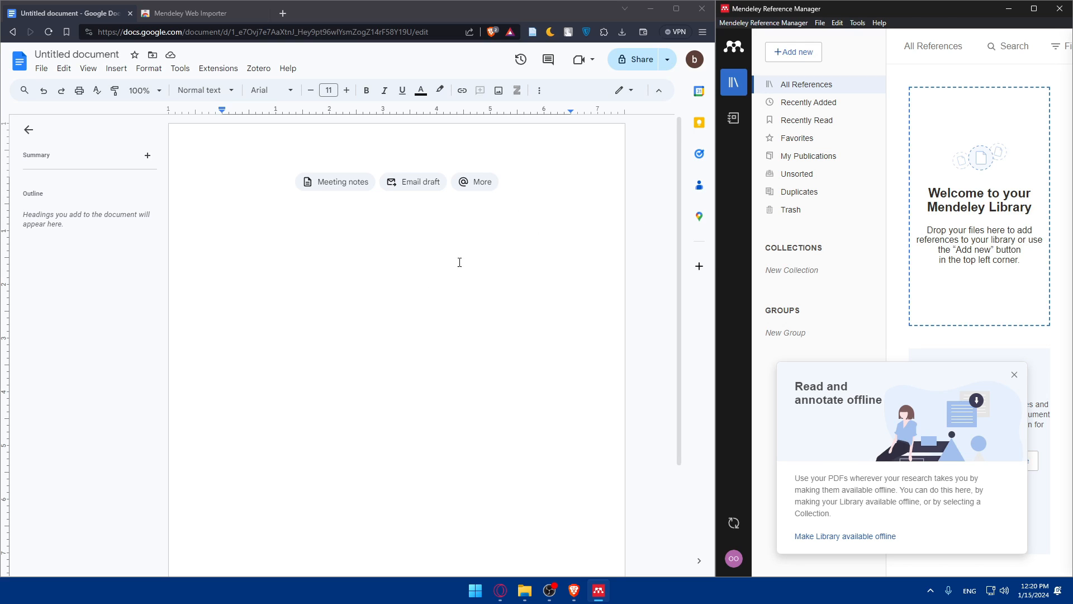
pyautogui.moveTo(396, 219)
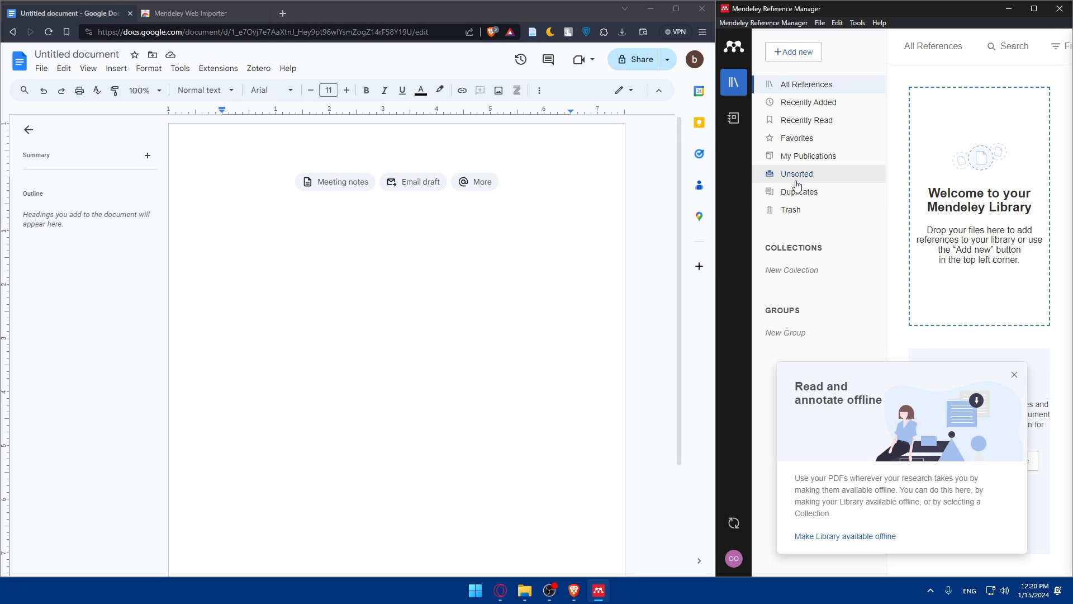
# Review the browser's installed extensions list, then show Mendeley's My Publications collection.
pyautogui.click(603, 32)
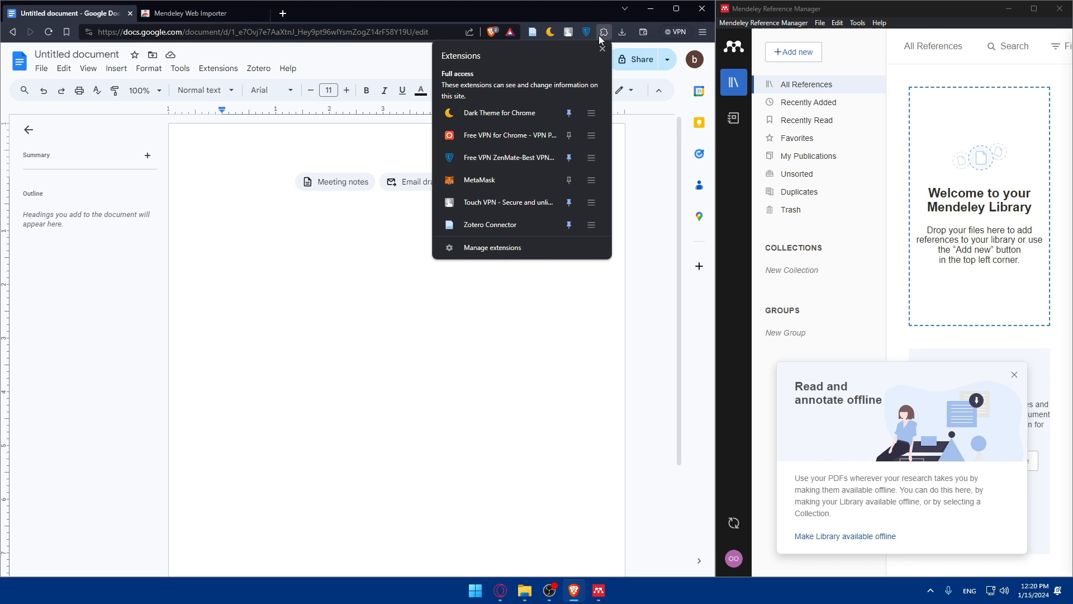
pyautogui.moveTo(498, 251)
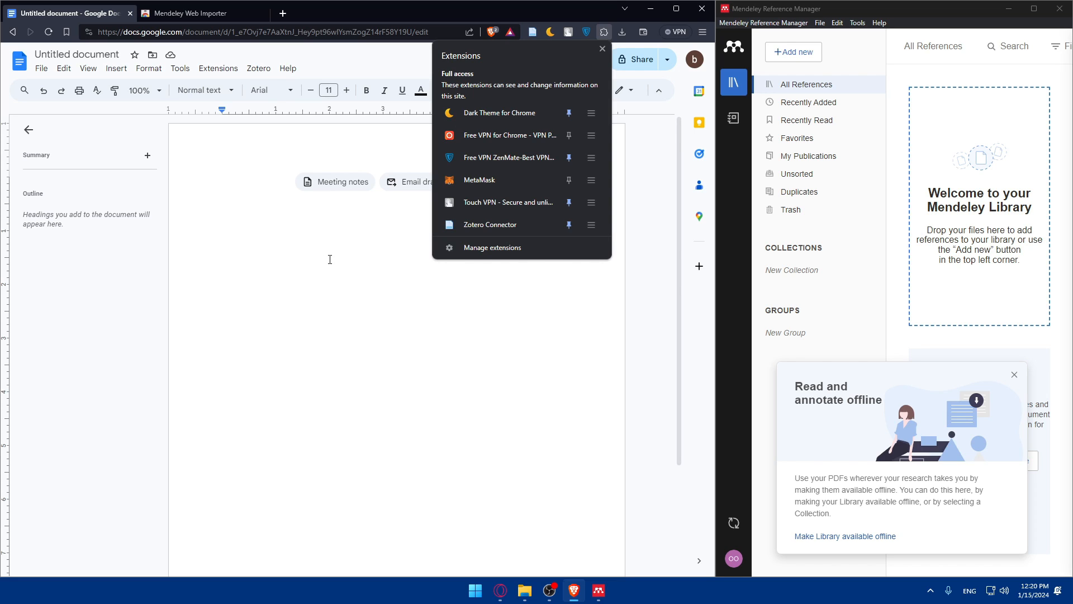
pyautogui.click(601, 48)
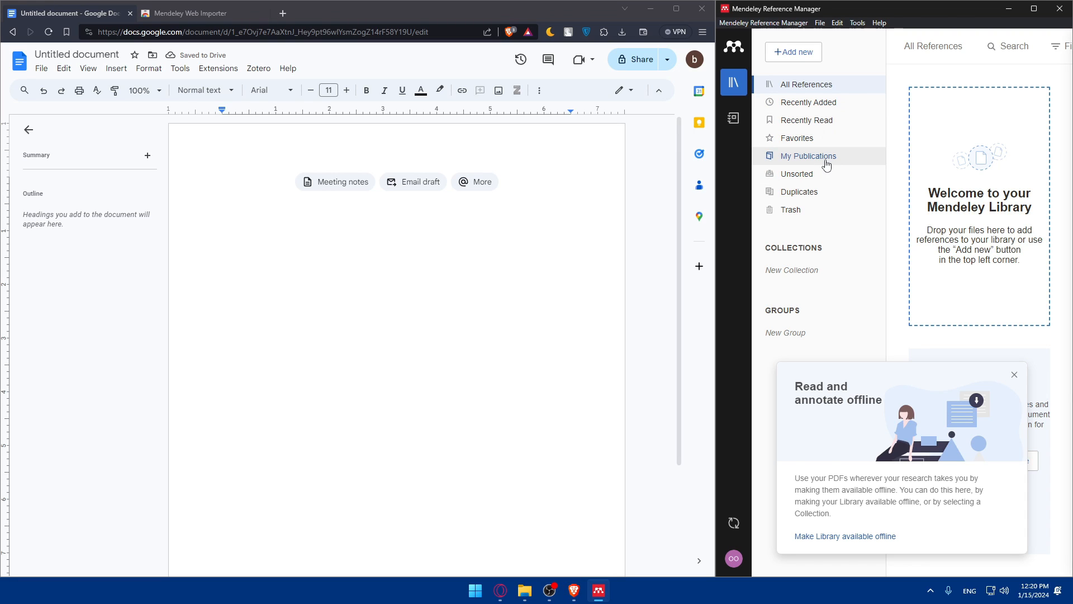
pyautogui.click(792, 52)
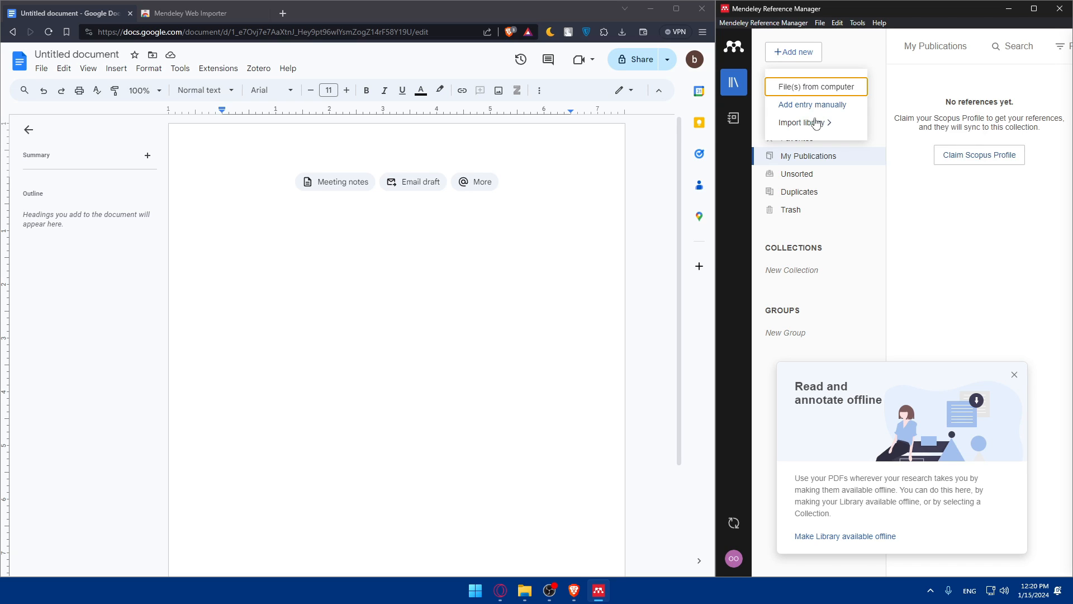
# Choose File(s) from computer, cancel the Open dialog and browse to Pictures > Screenshots.
pyautogui.click(804, 122)
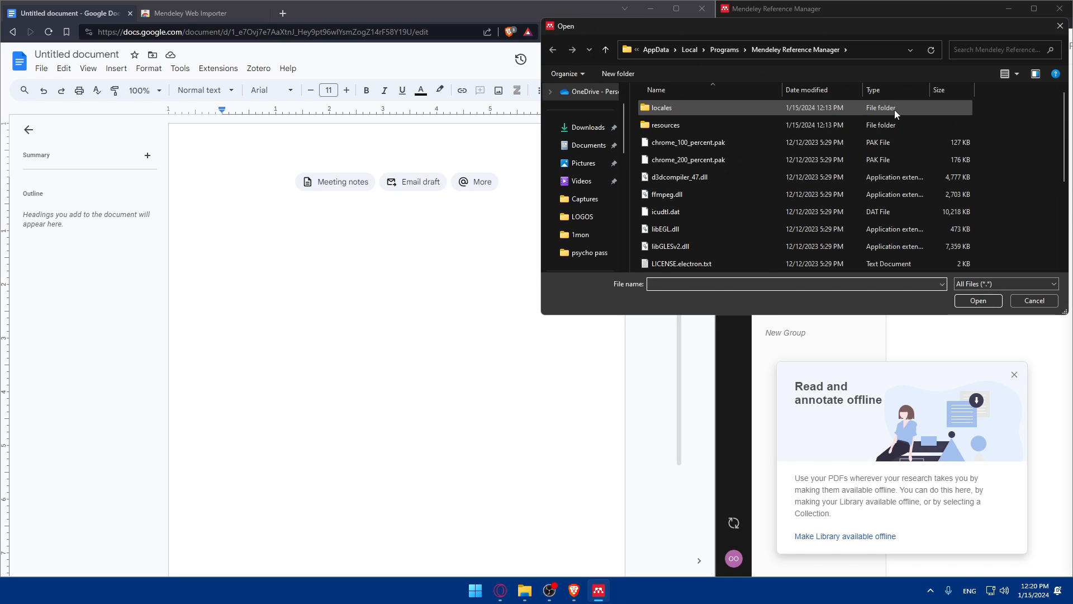
pyautogui.click(1033, 300)
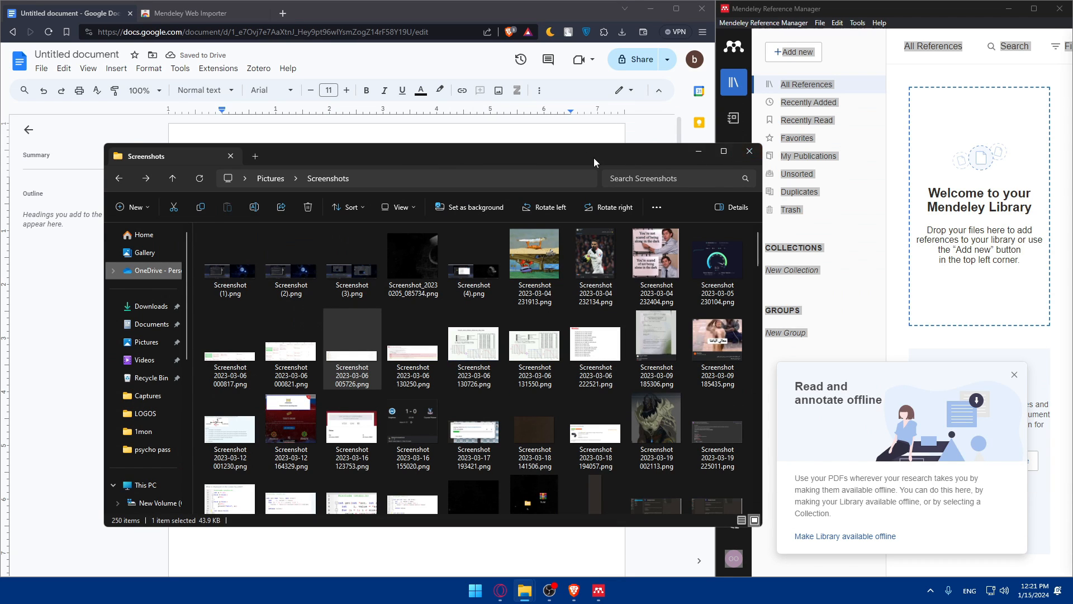
pyautogui.click(748, 150)
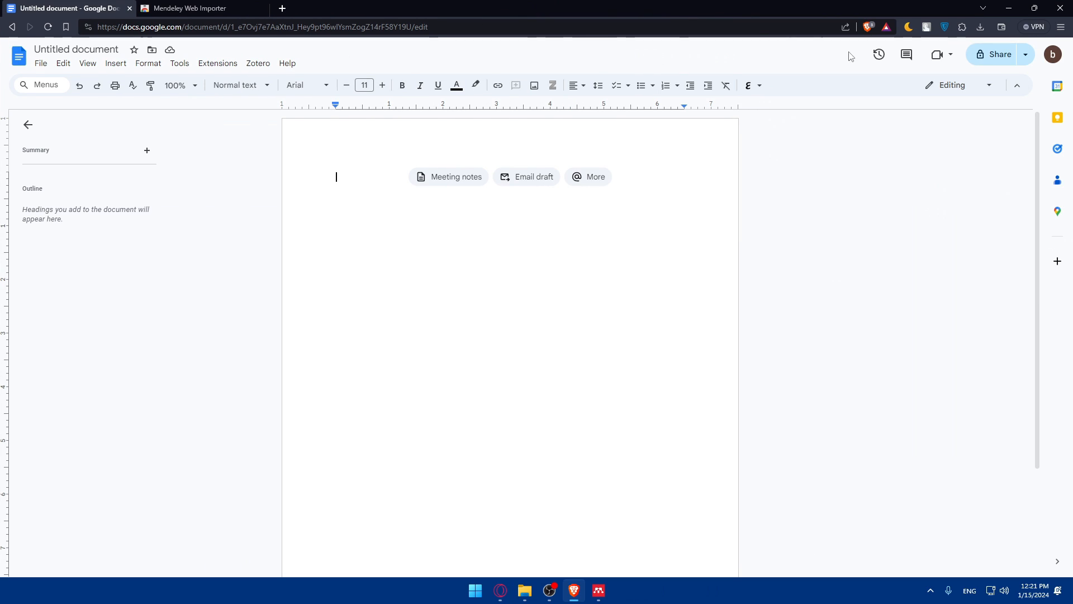
pyautogui.moveTo(906, 55)
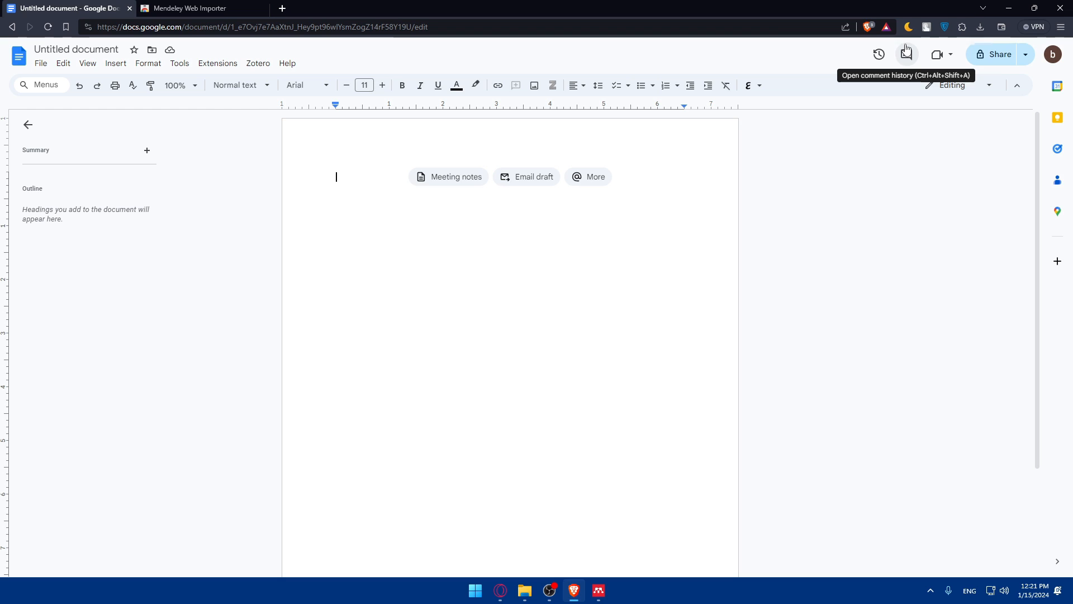